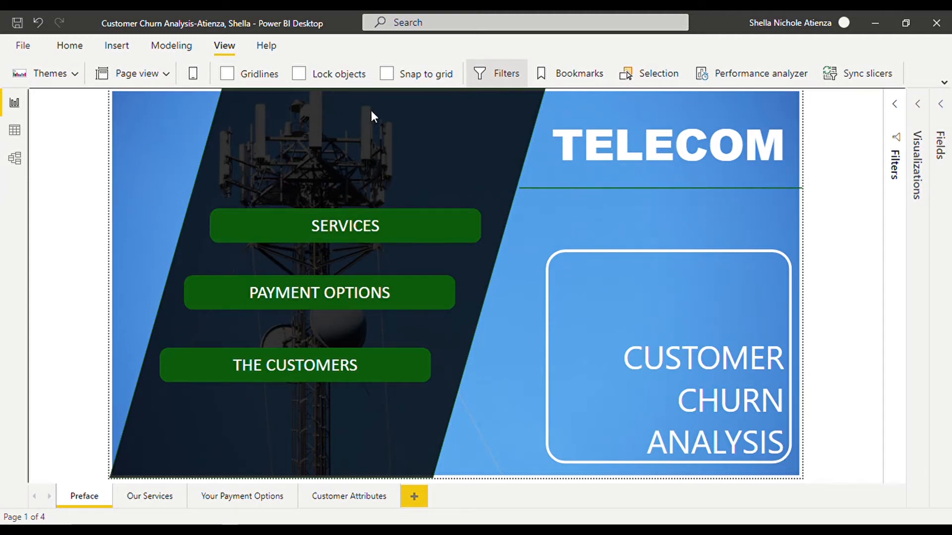
mouse_move(844, 391)
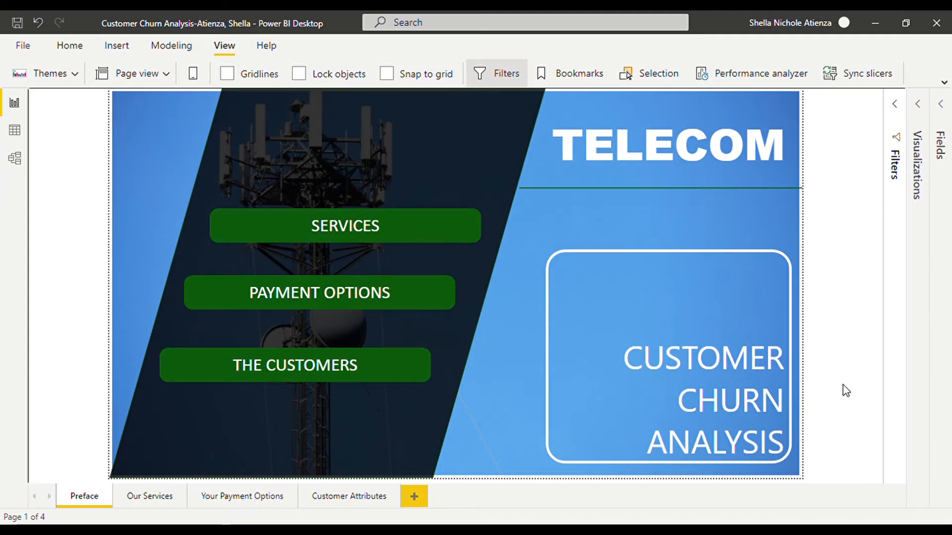
mouse_move(899, 478)
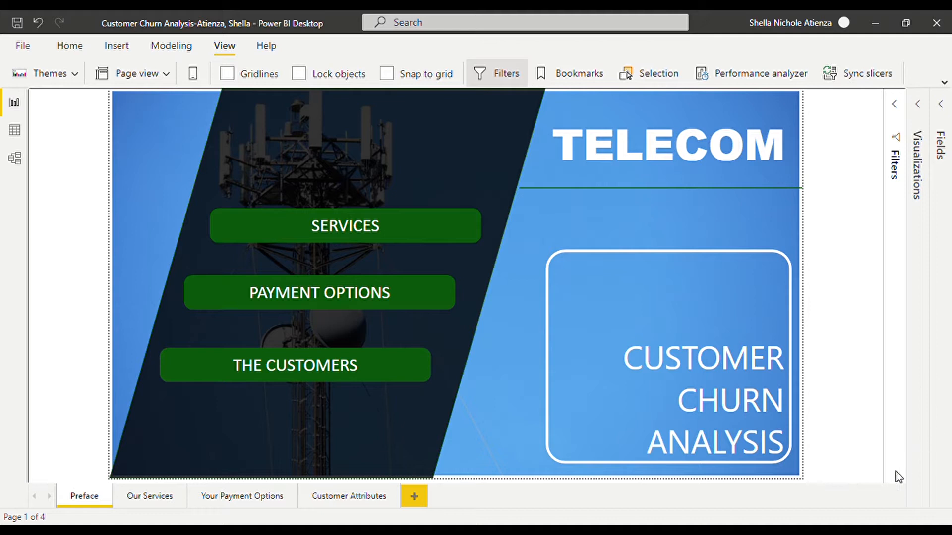
mouse_move(868, 496)
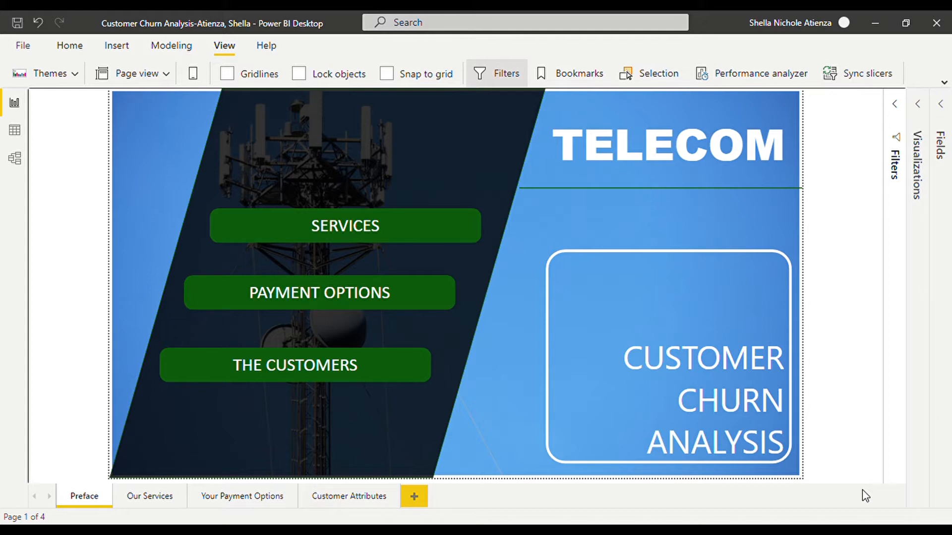
mouse_move(435, 251)
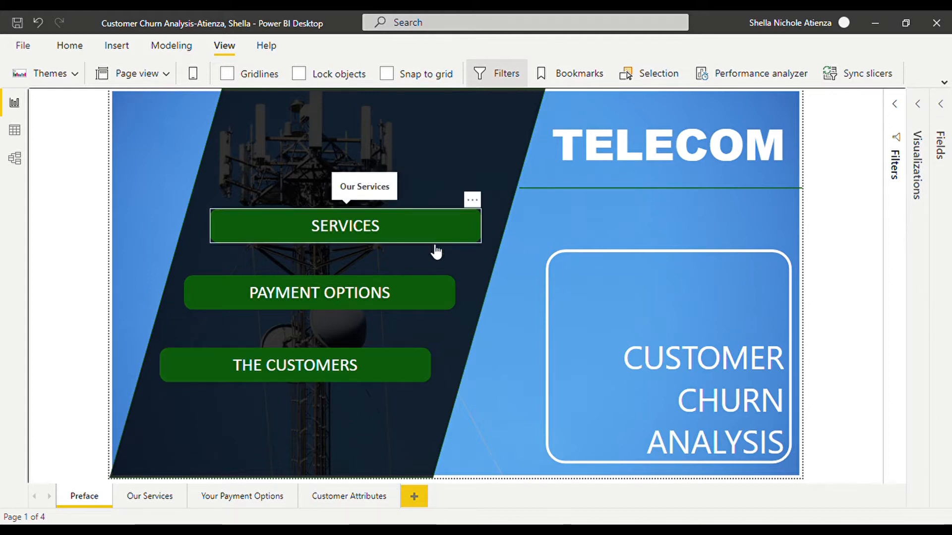
mouse_move(391, 345)
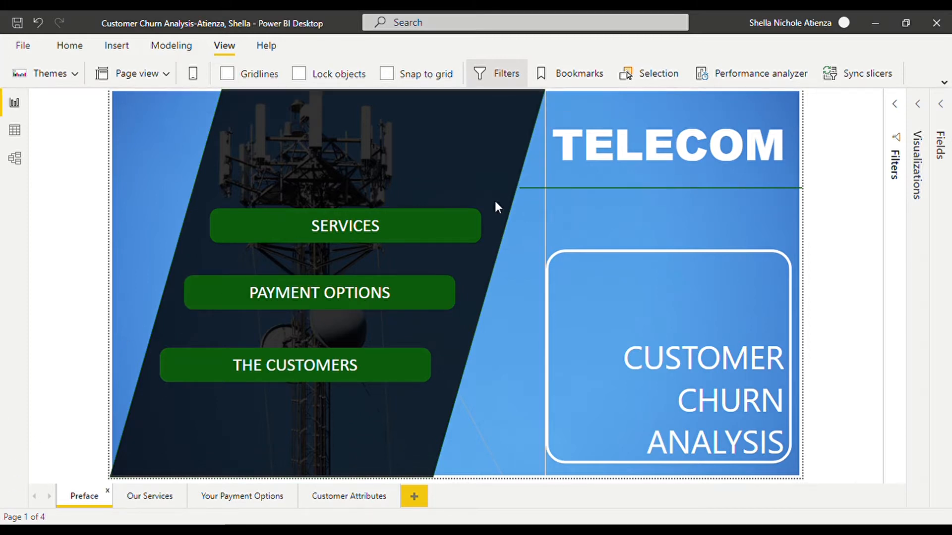
- Switch to the Our Services page showing the services list and churn charts
left_click(345, 225)
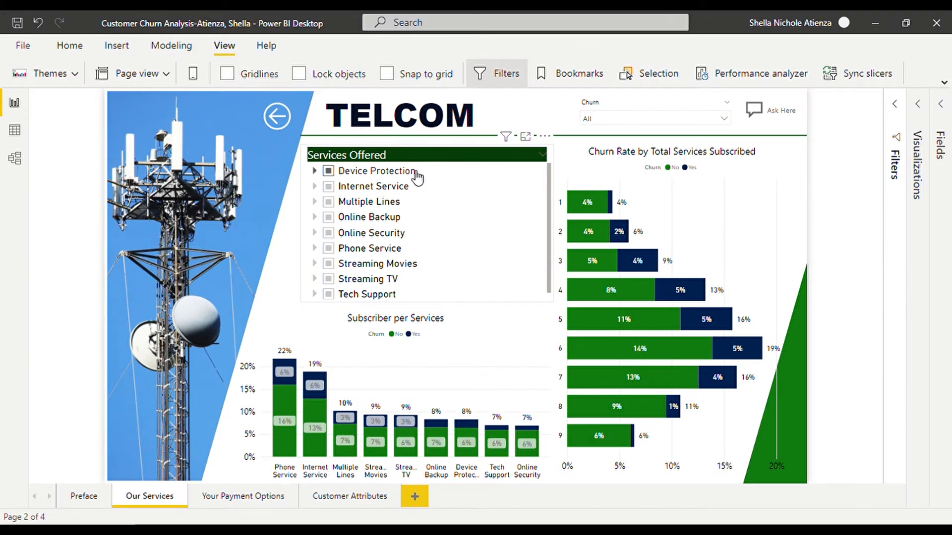
mouse_move(415, 190)
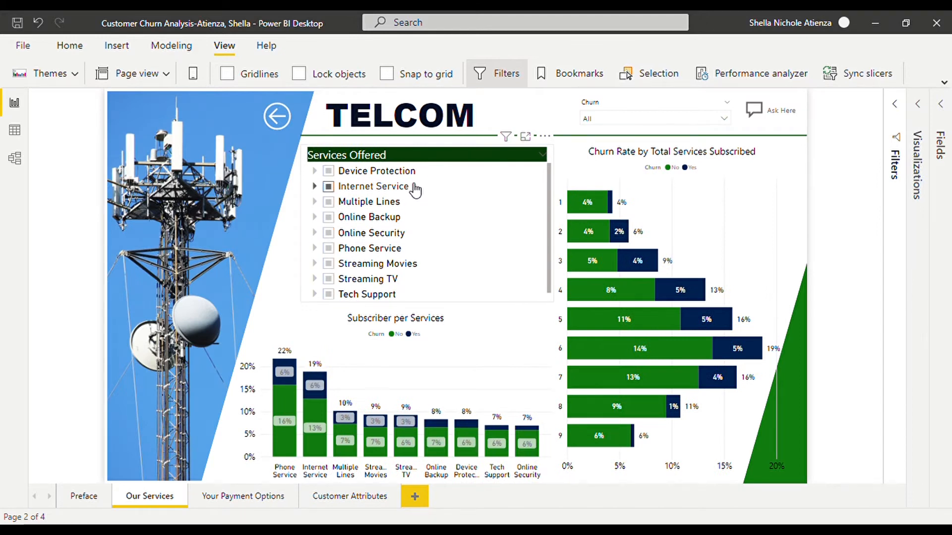
mouse_move(404, 223)
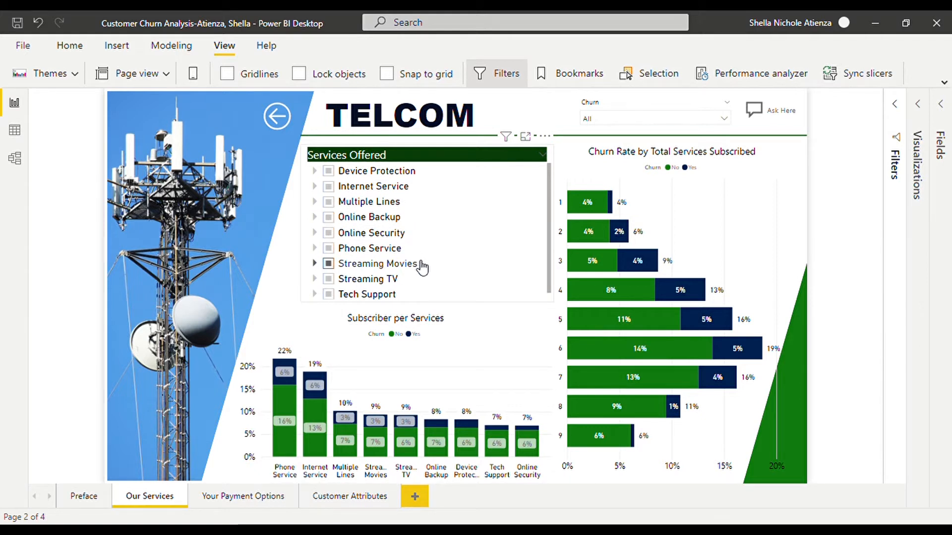
mouse_move(391, 294)
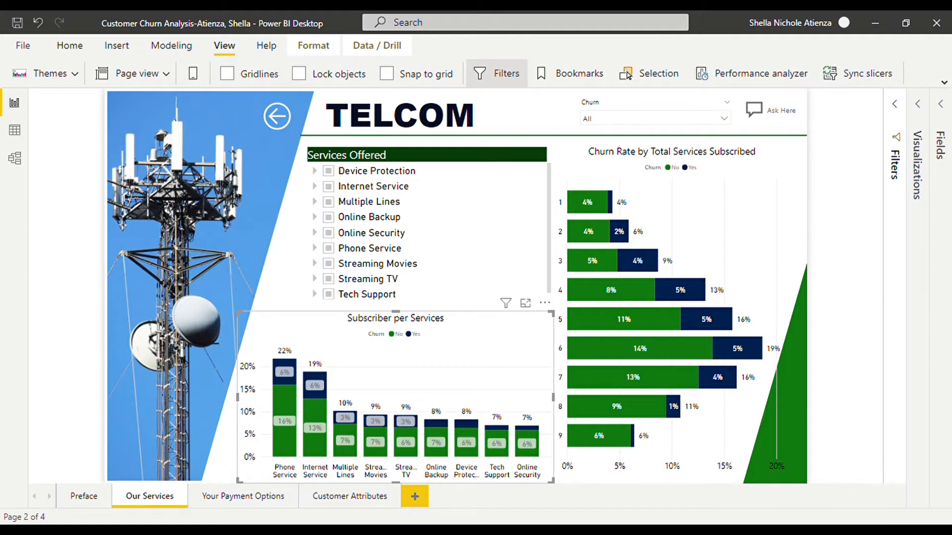
mouse_move(31, 358)
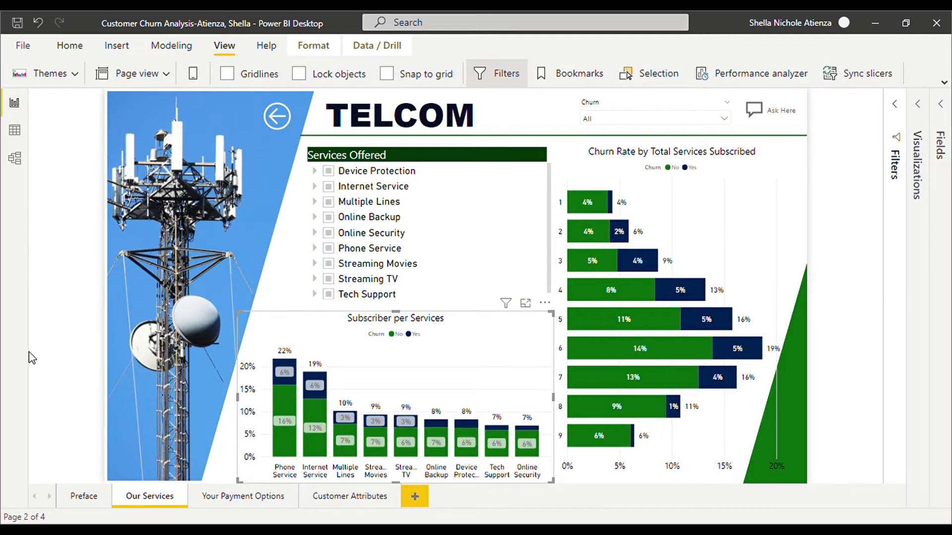
mouse_move(282, 337)
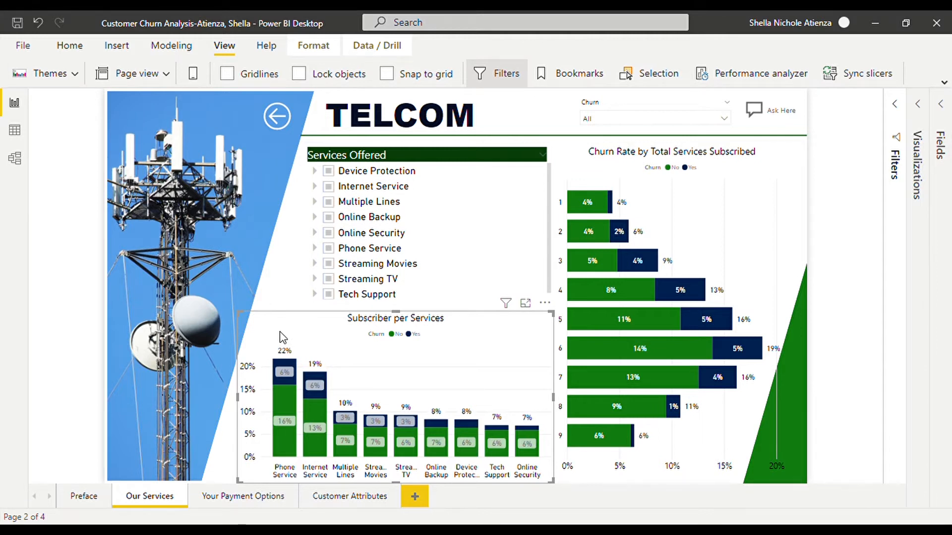
- Cross-filter the churn charts to churned Phone Service subscribers
left_click(284, 372)
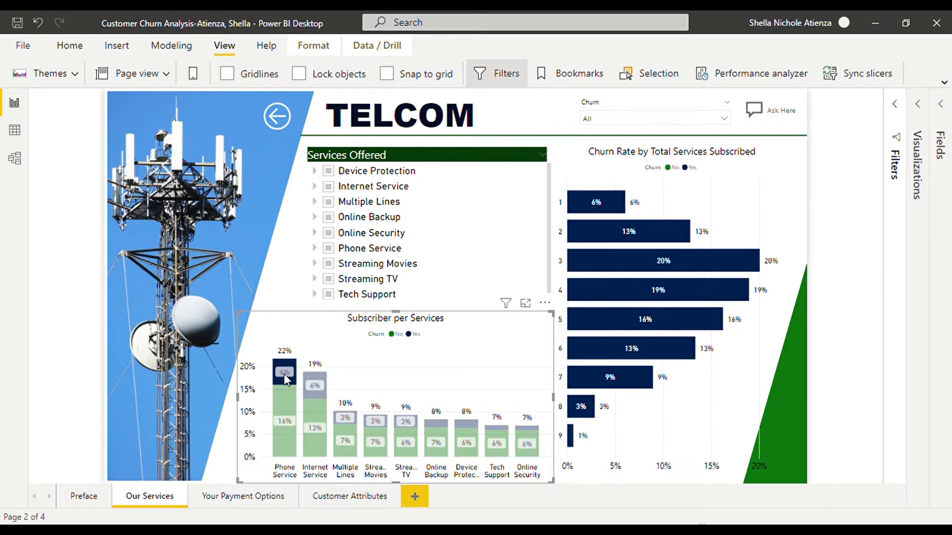
mouse_move(316, 386)
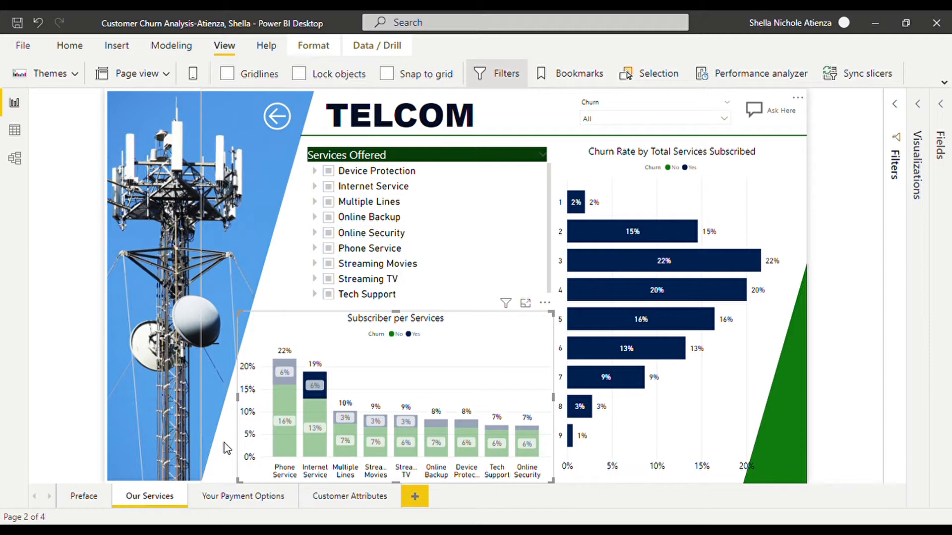
mouse_move(249, 476)
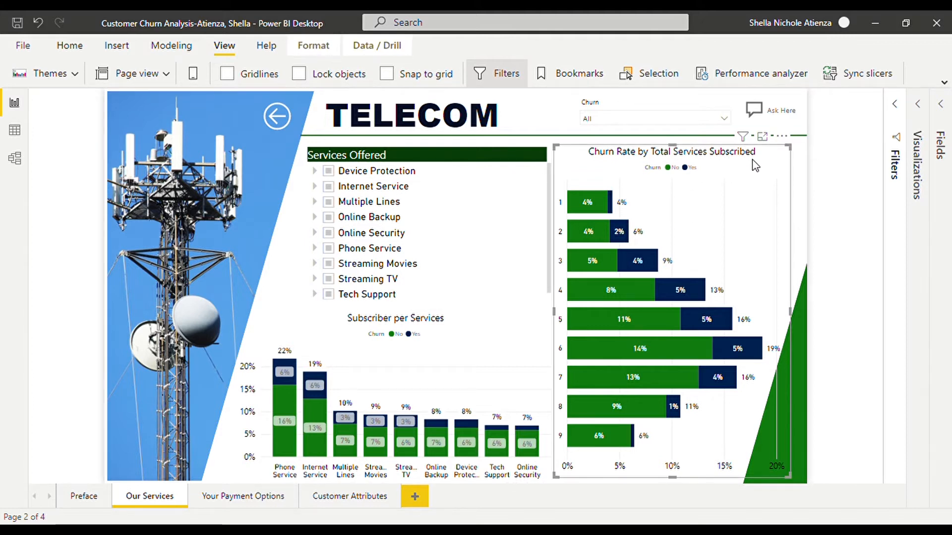
- Highlight churned customers across the charts, then go back to the Preface page
left_click(685, 167)
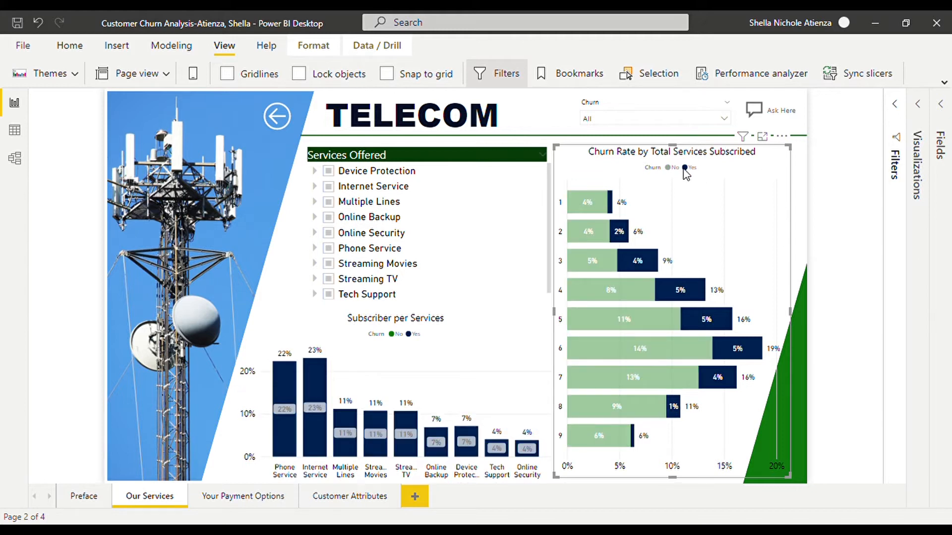
mouse_move(716, 282)
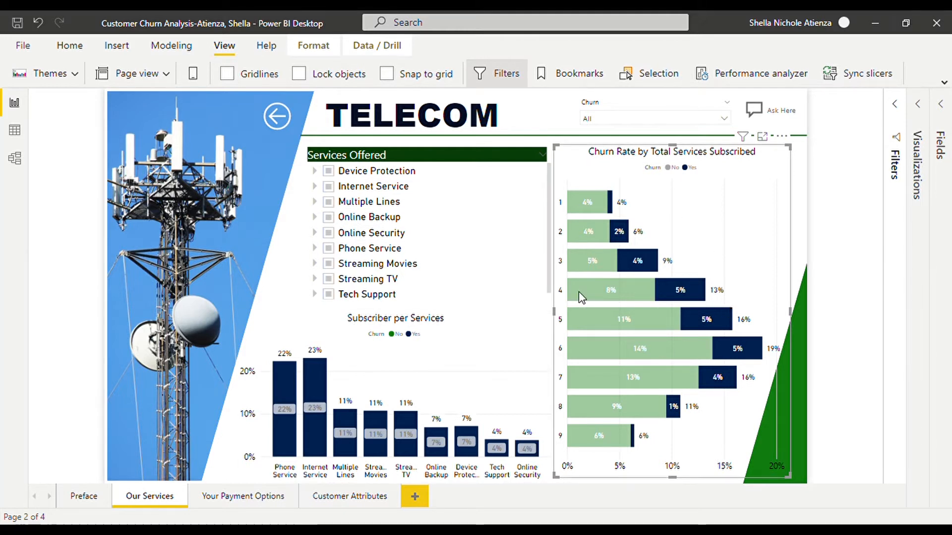
mouse_move(584, 349)
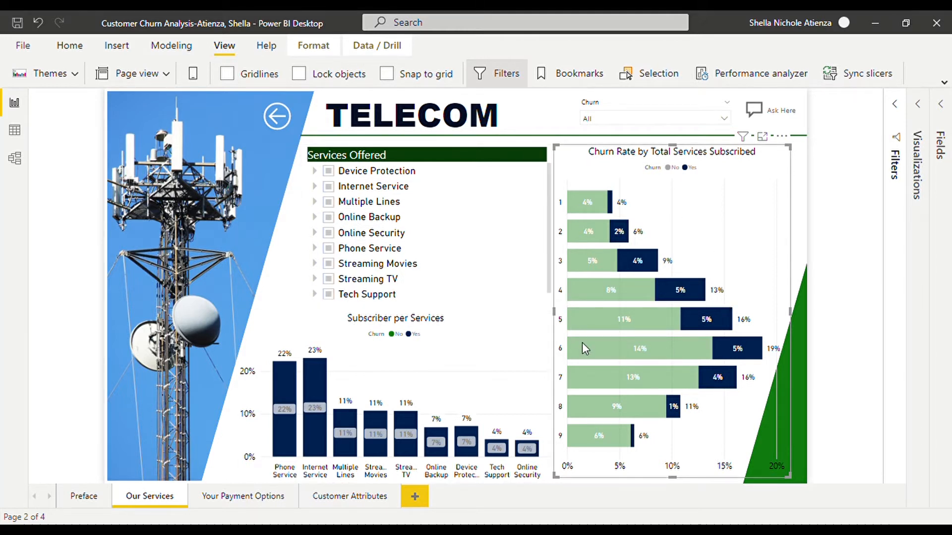
mouse_move(641, 349)
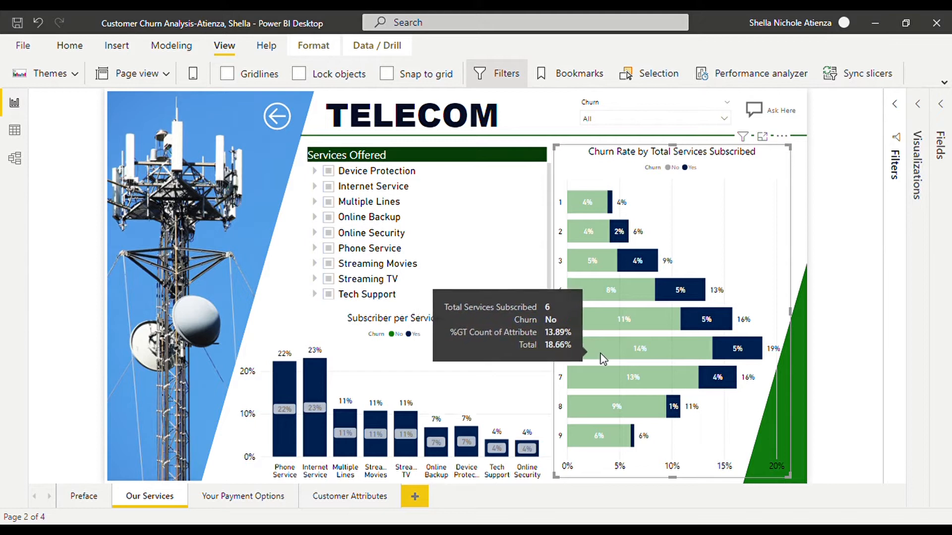
mouse_move(609, 207)
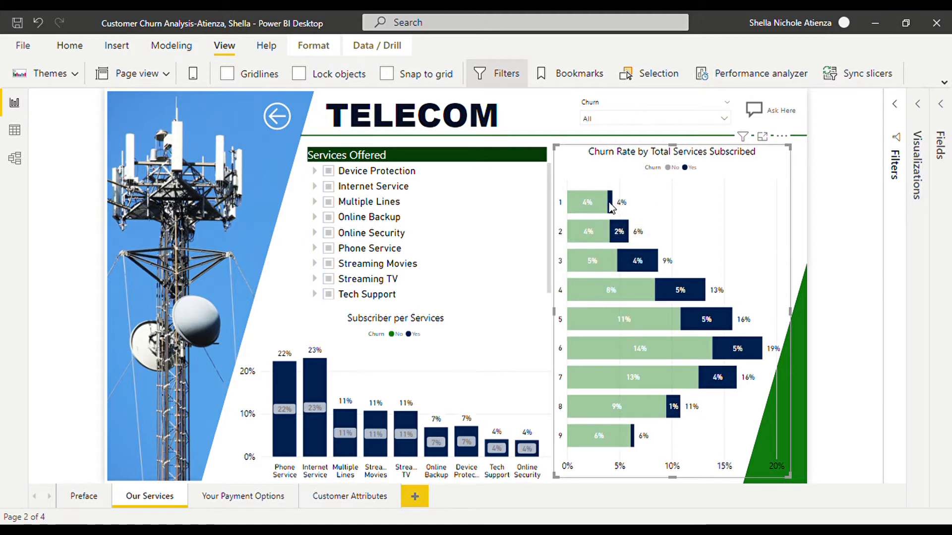
mouse_move(611, 204)
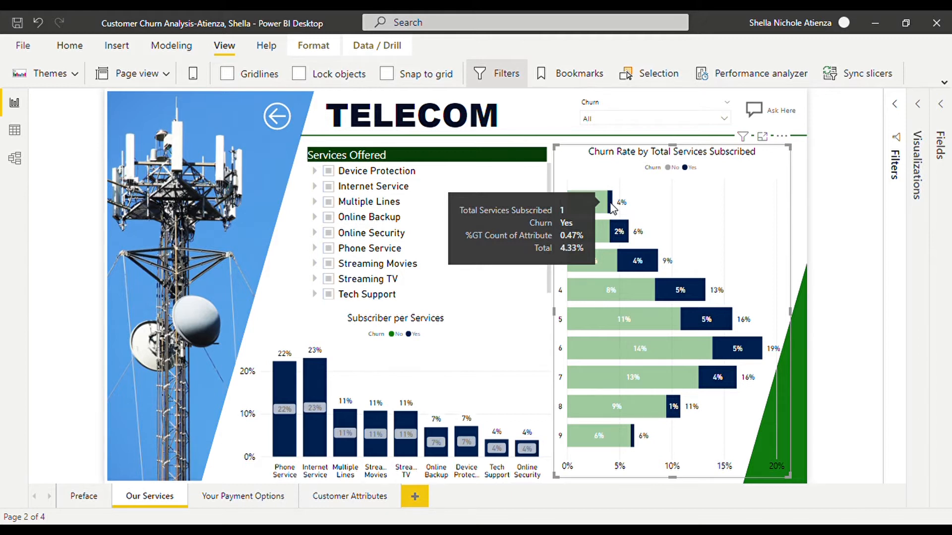
mouse_move(630, 445)
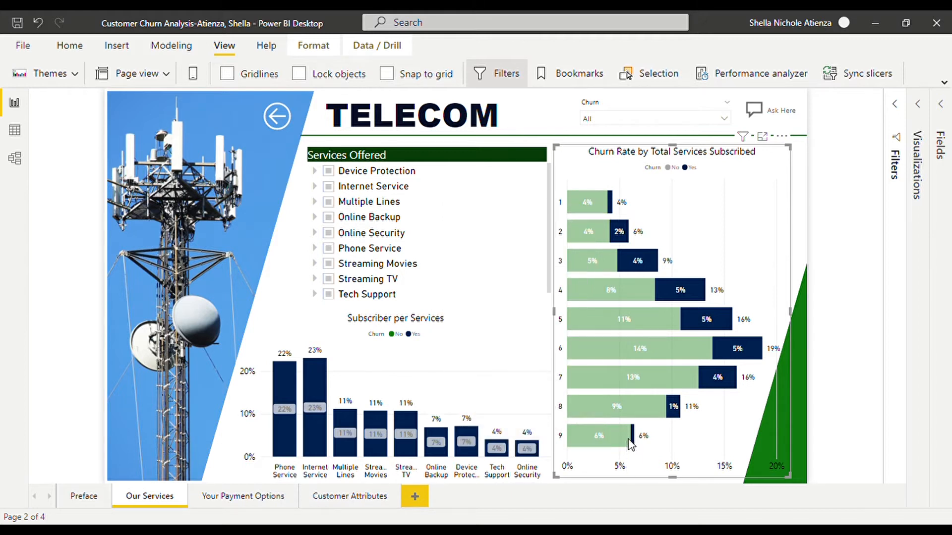
mouse_move(633, 440)
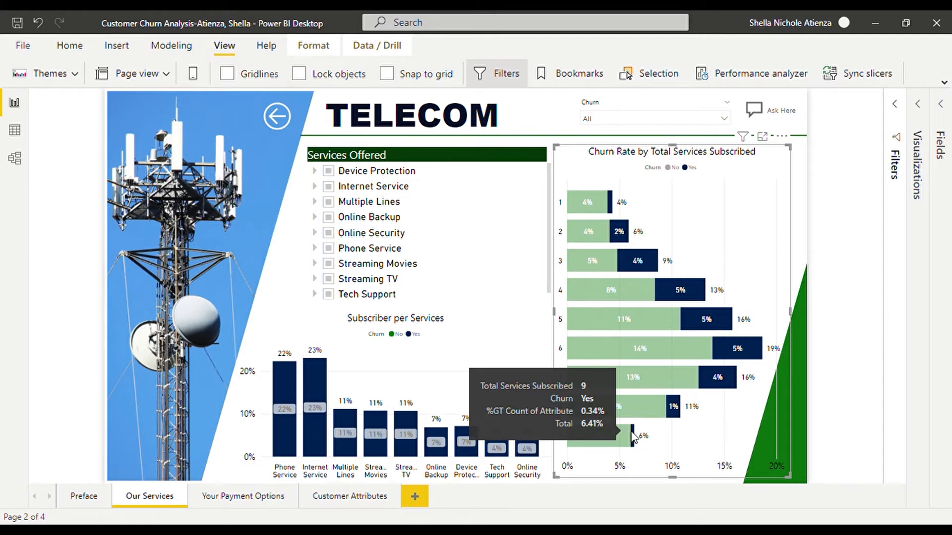
mouse_move(607, 215)
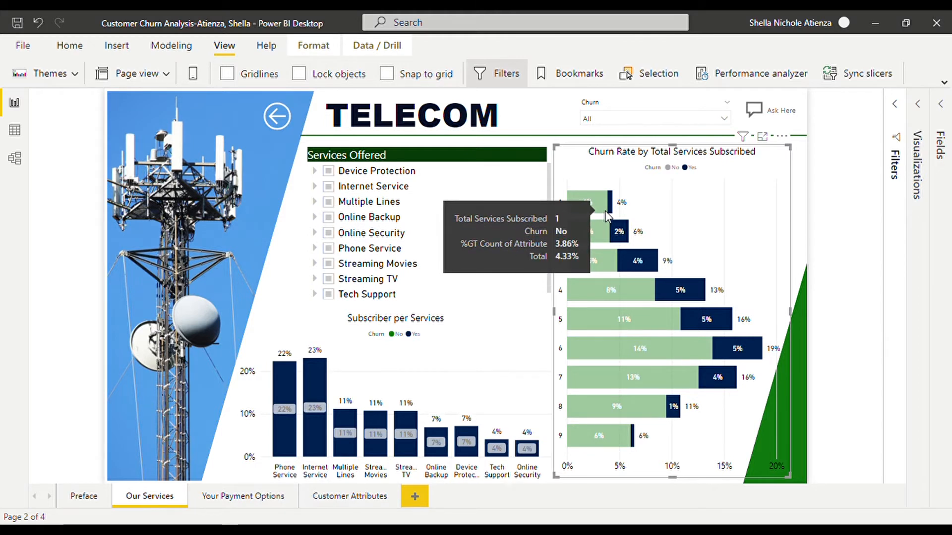
mouse_move(637, 454)
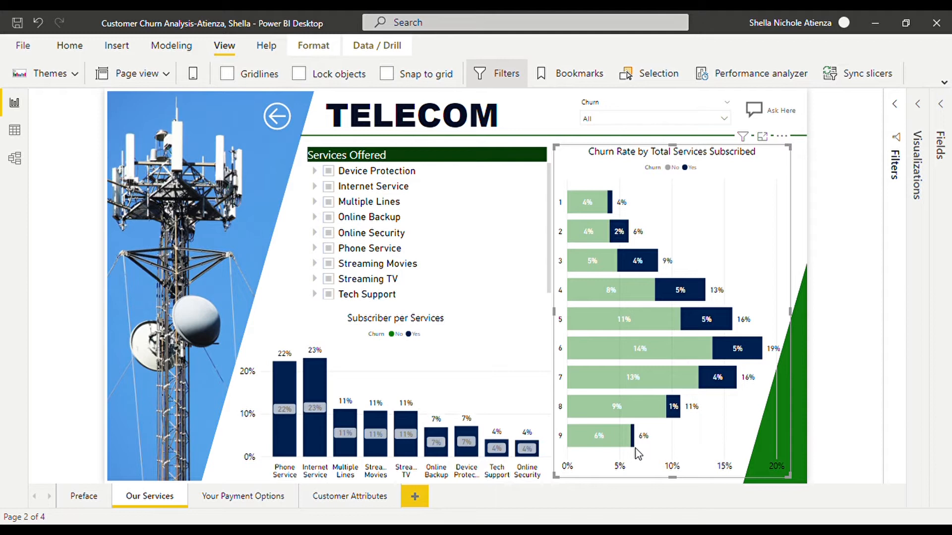
left_click(84, 496)
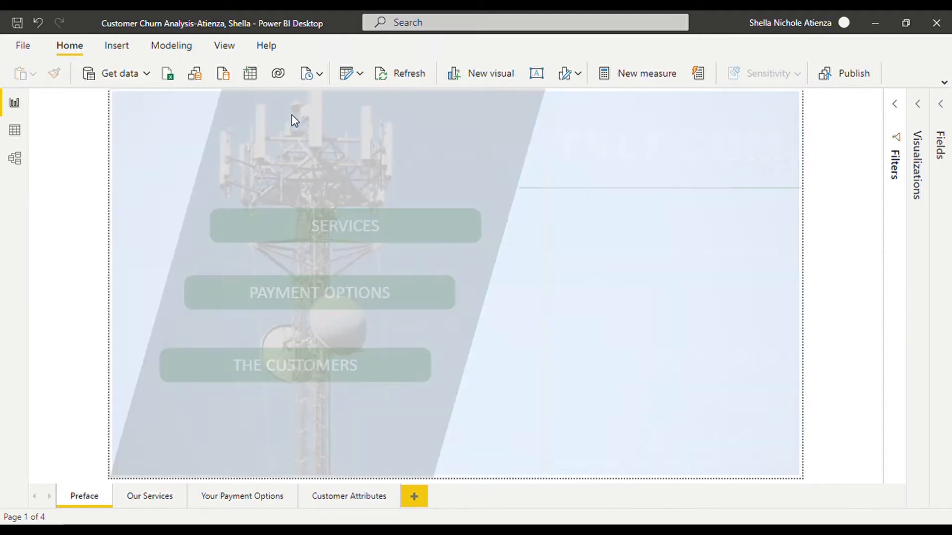
mouse_move(422, 301)
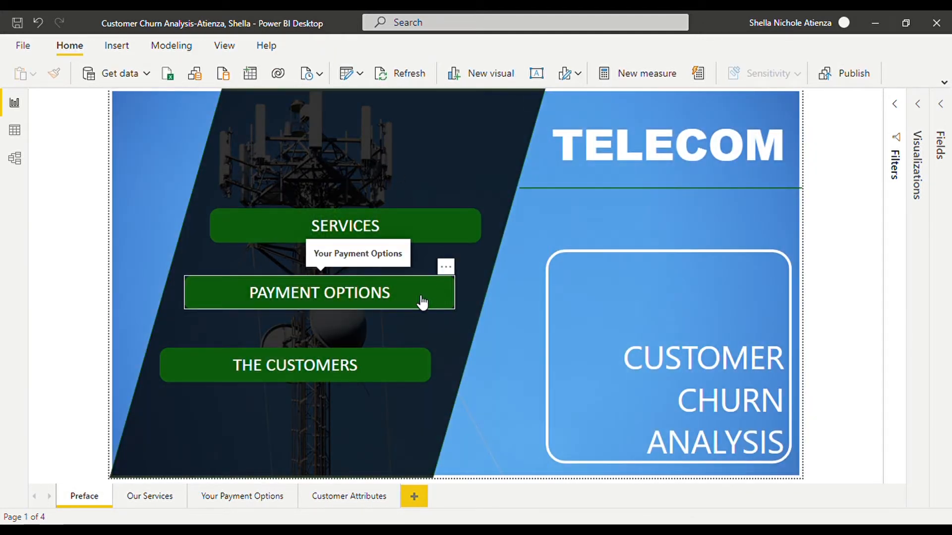
- Jump to the Your Payment Options page via the Payment Options button
left_click(320, 292)
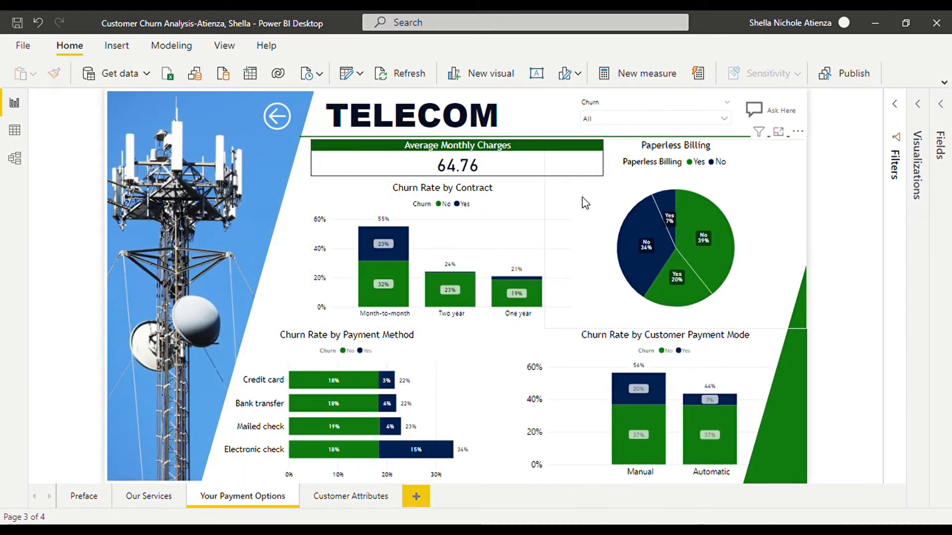
mouse_move(580, 187)
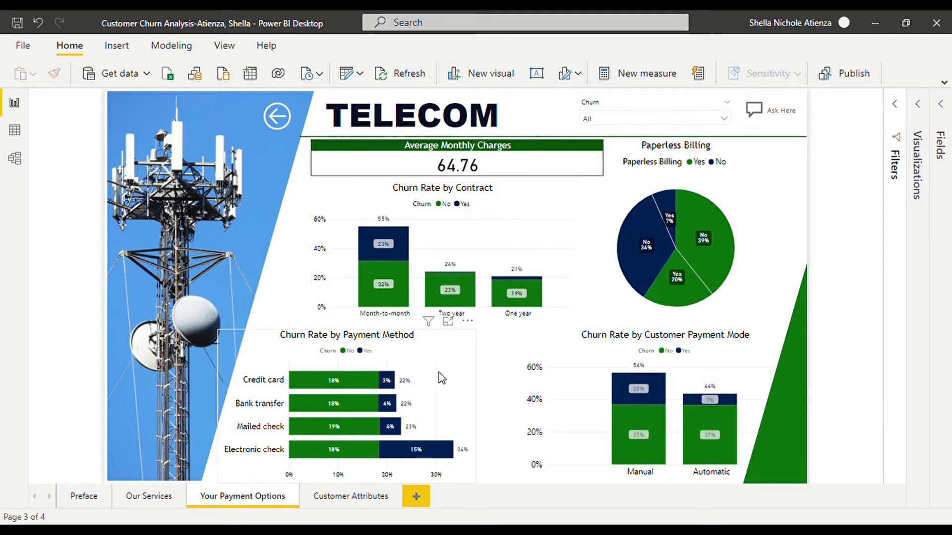
mouse_move(726, 266)
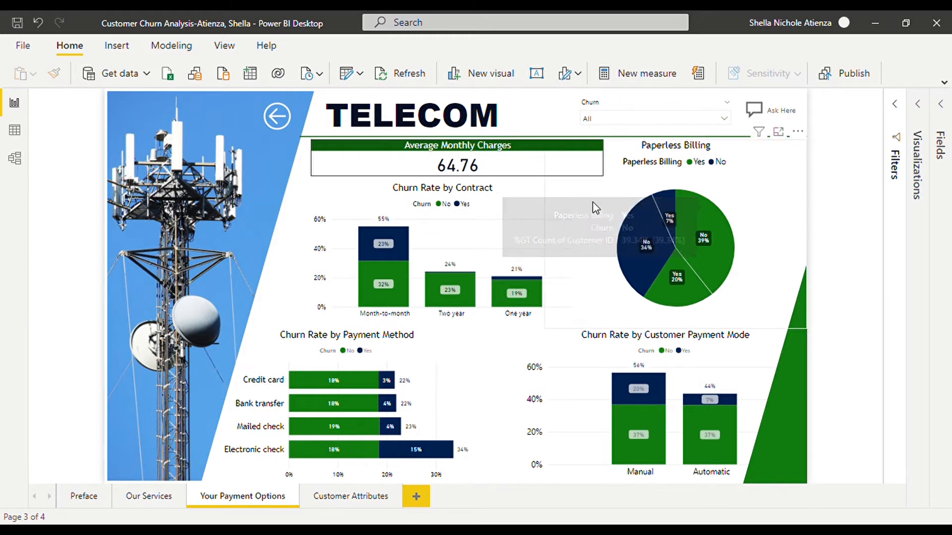
mouse_move(392, 256)
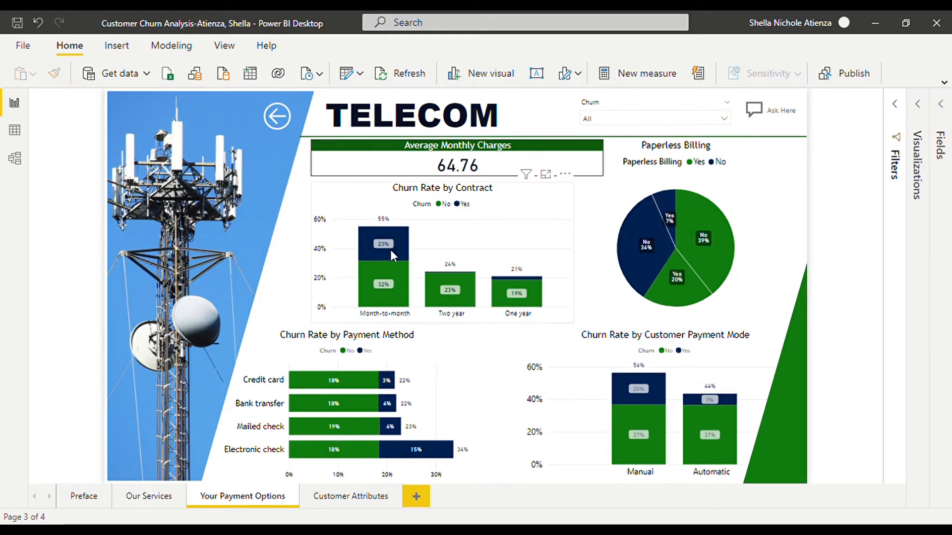
mouse_move(394, 258)
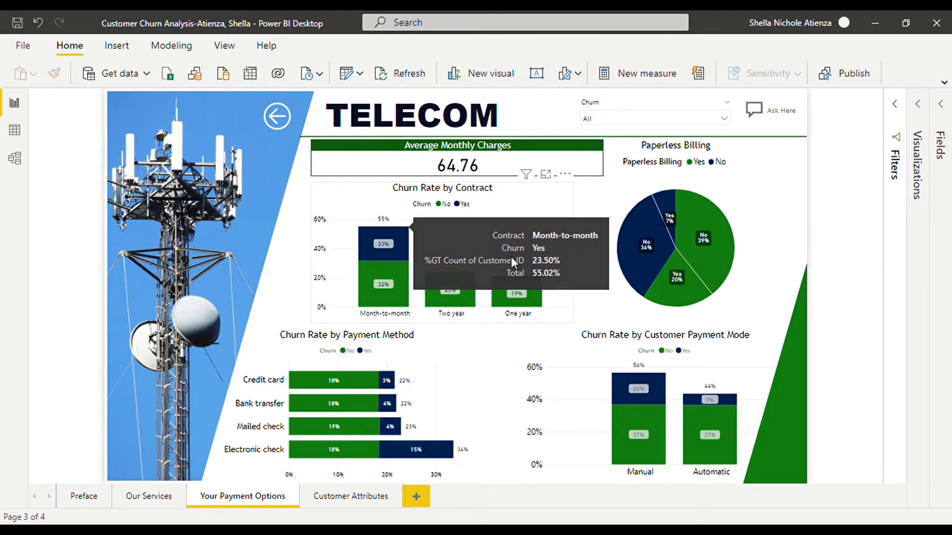
mouse_move(576, 307)
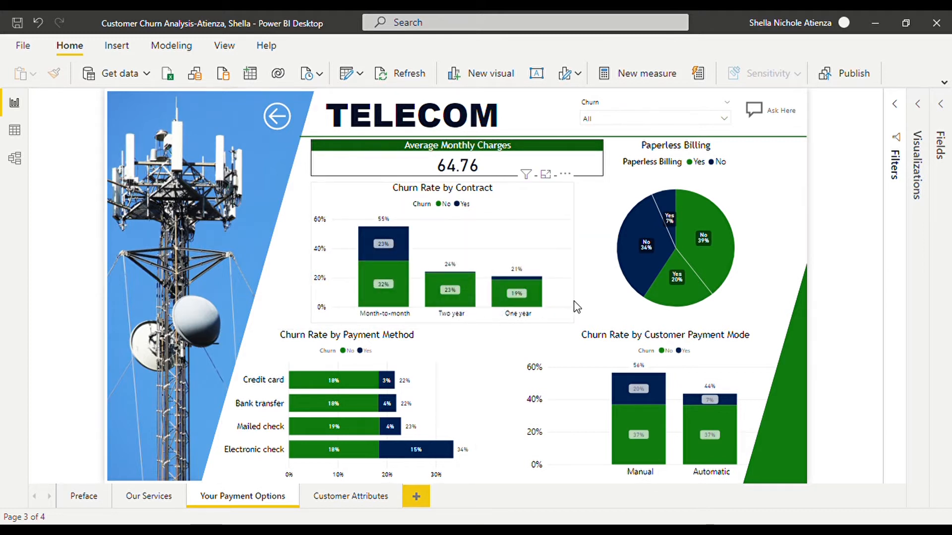
mouse_move(562, 238)
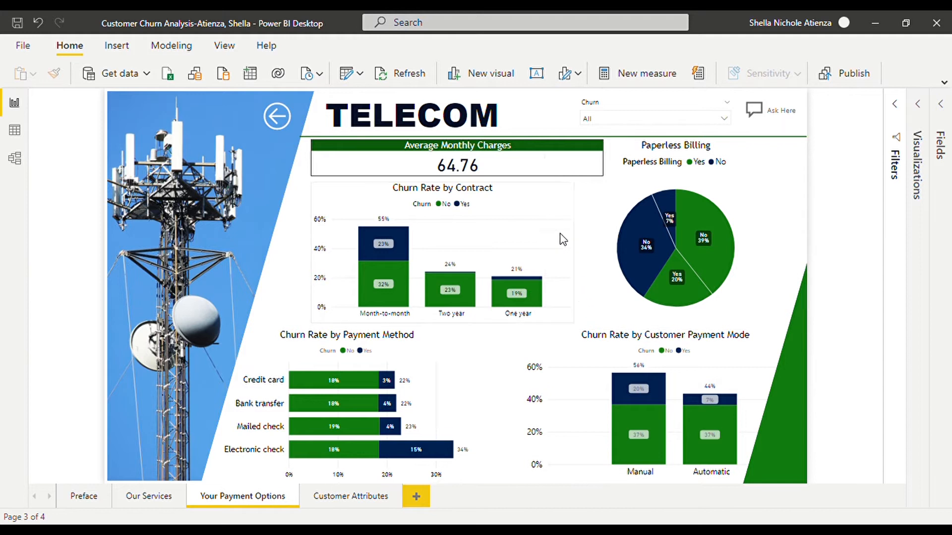
mouse_move(396, 248)
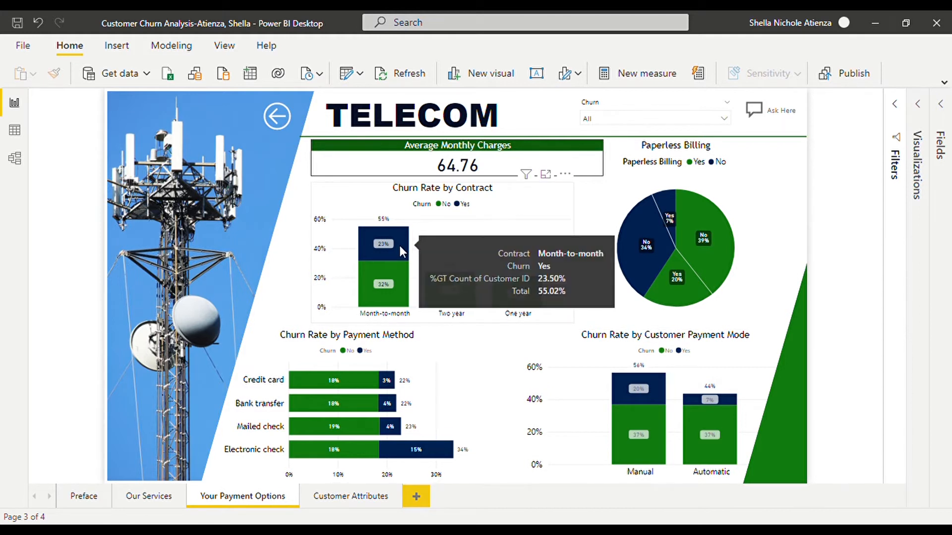
mouse_move(412, 239)
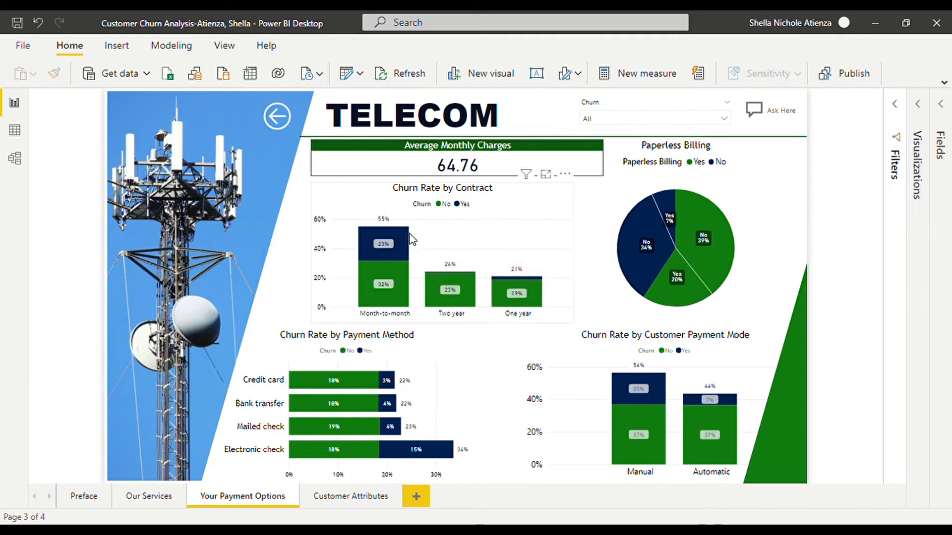
mouse_move(383, 243)
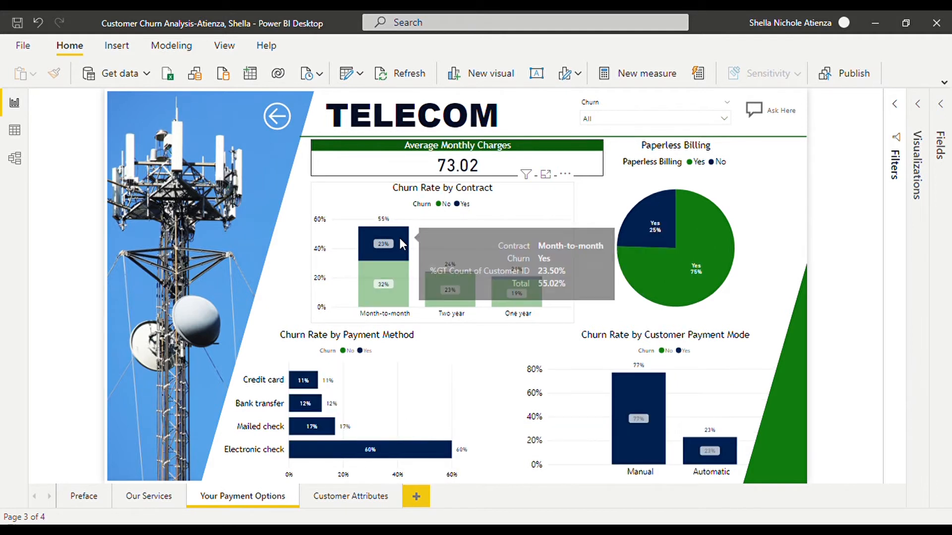
mouse_move(407, 484)
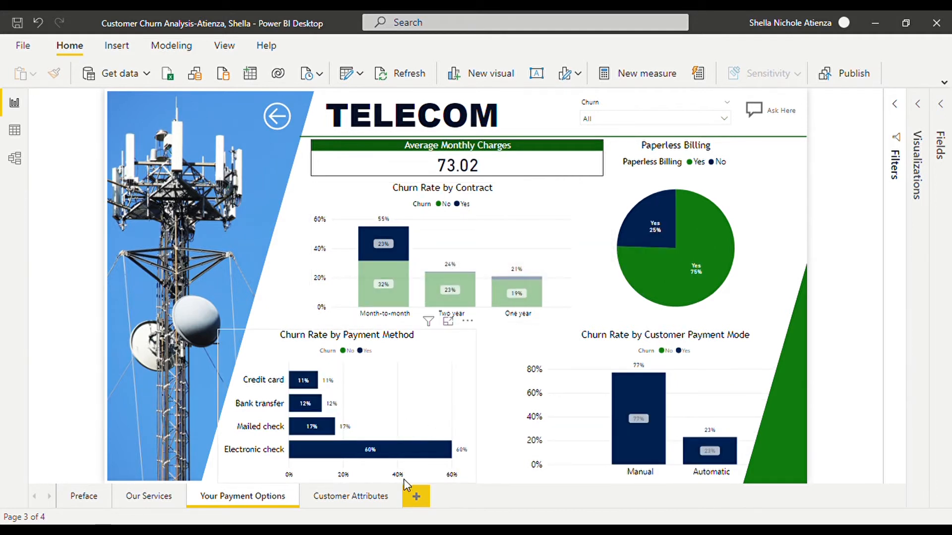
mouse_move(365, 343)
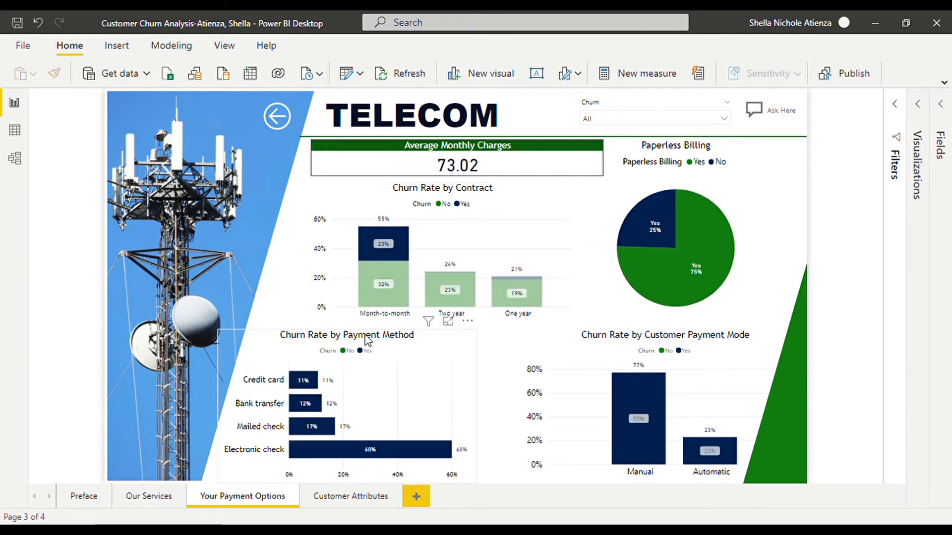
mouse_move(239, 453)
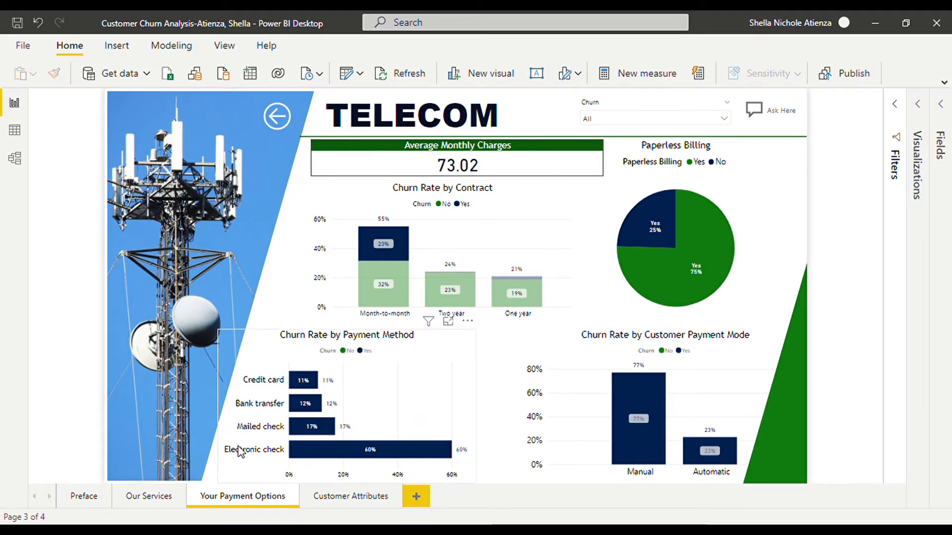
mouse_move(415, 456)
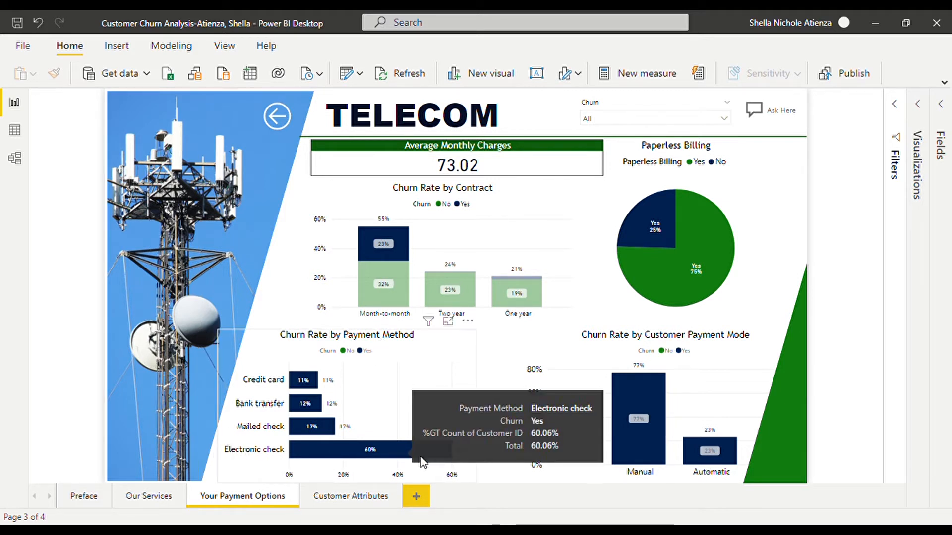
mouse_move(477, 466)
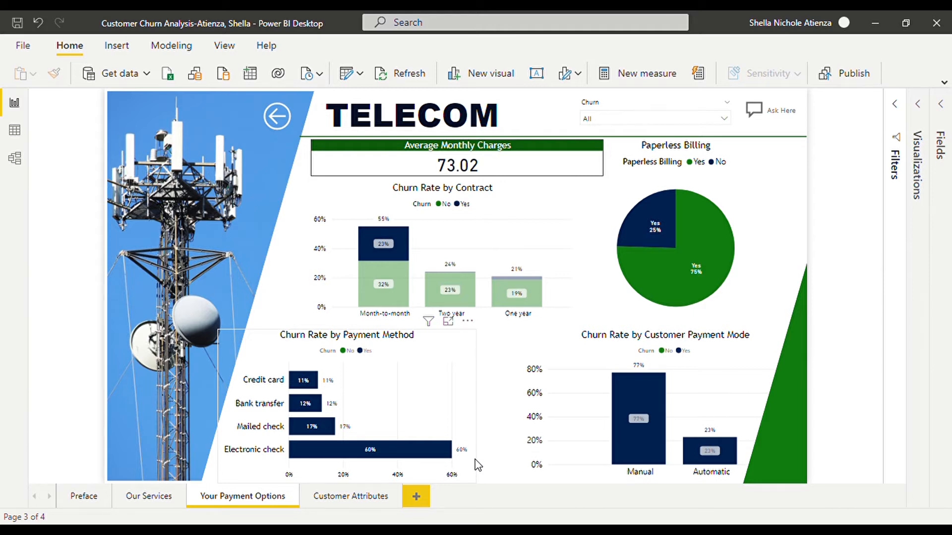
mouse_move(415, 249)
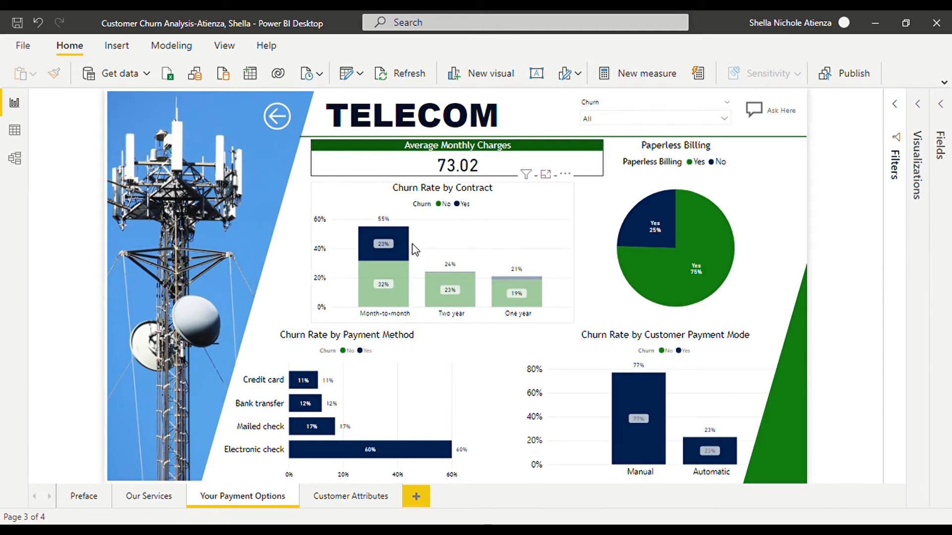
mouse_move(407, 264)
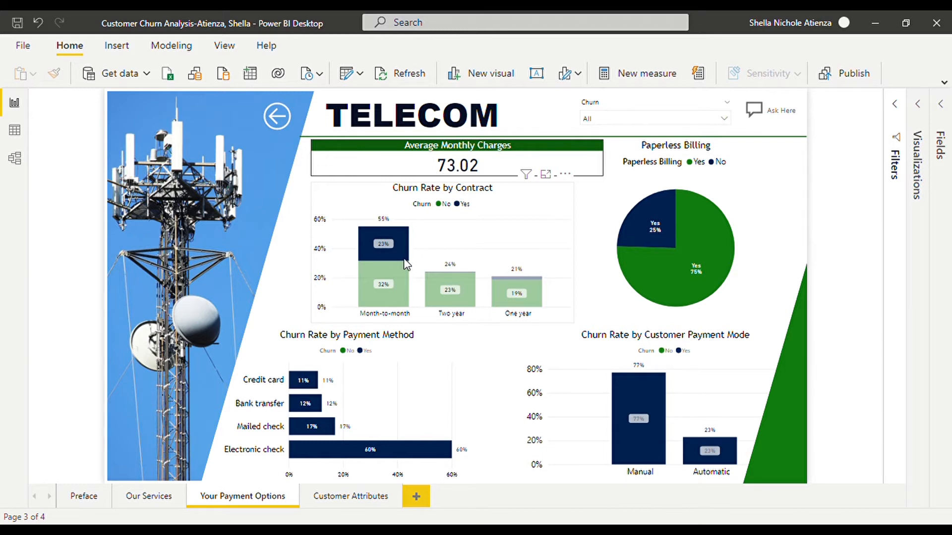
mouse_move(399, 319)
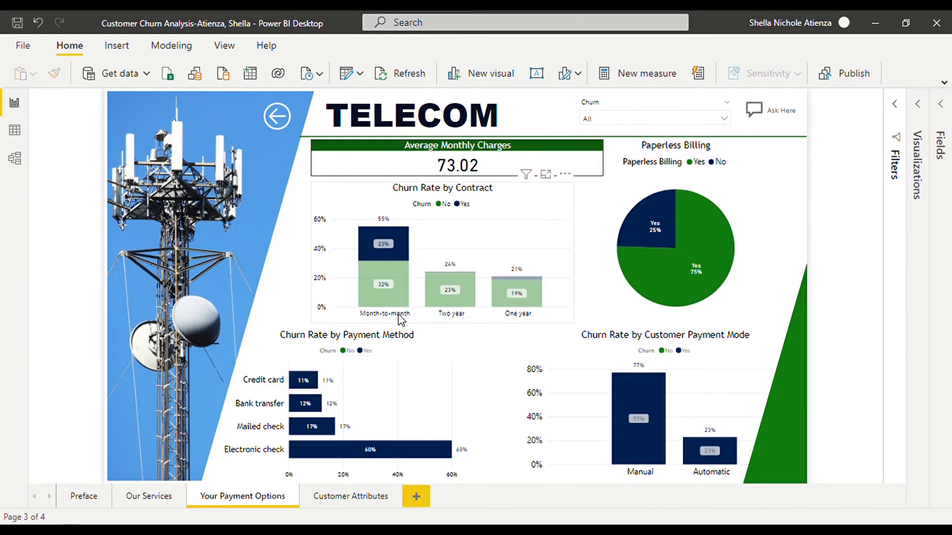
mouse_move(370, 450)
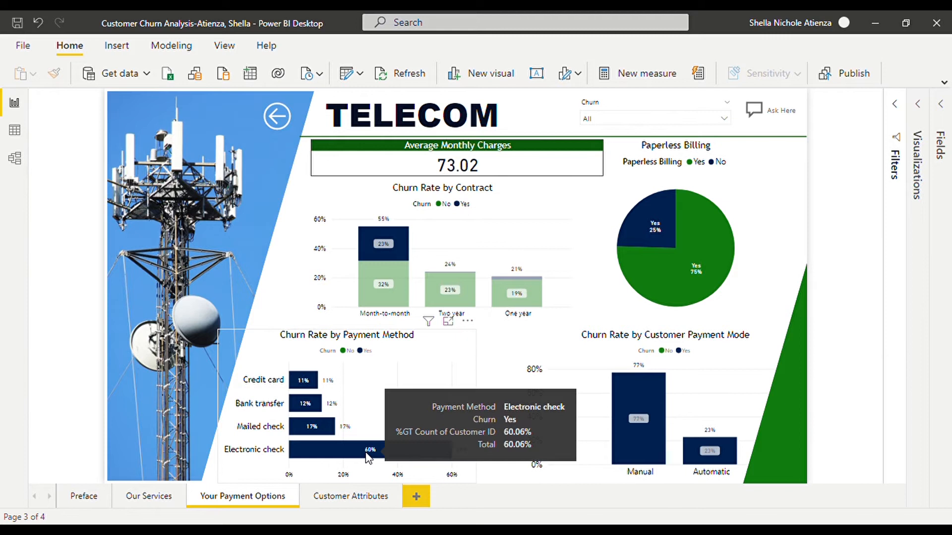
mouse_move(528, 422)
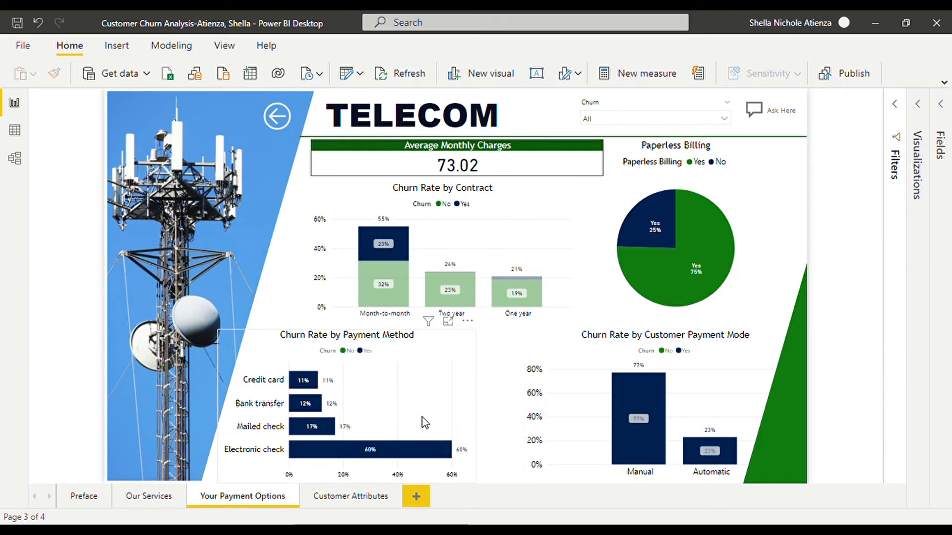
mouse_move(560, 209)
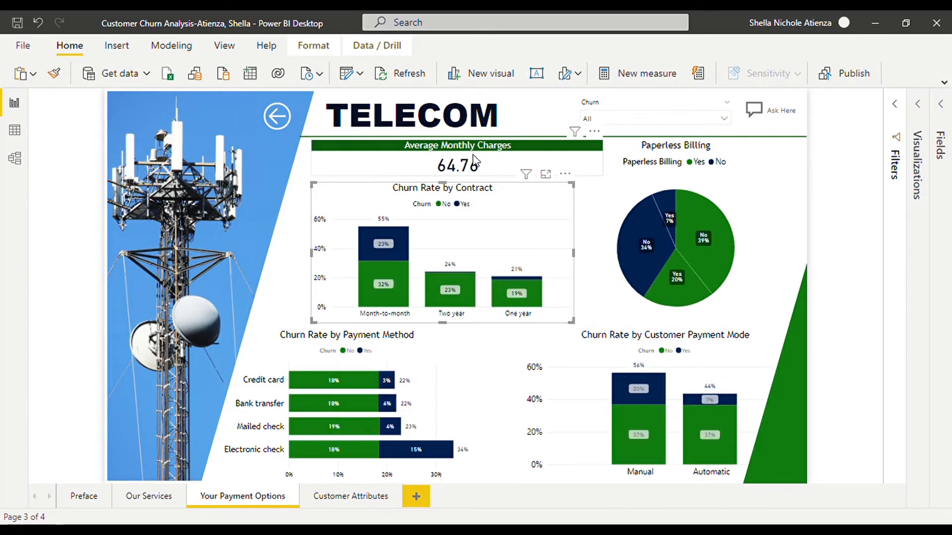
mouse_move(496, 165)
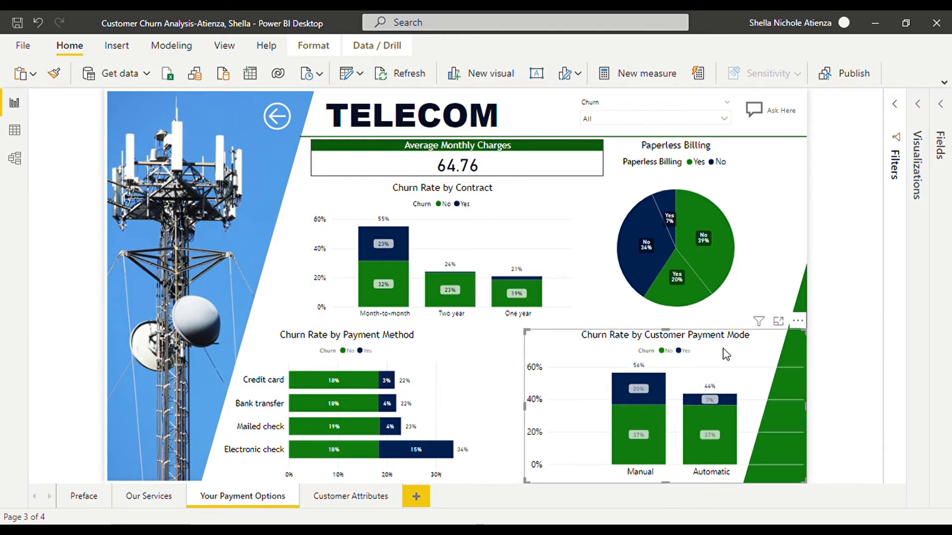
mouse_move(699, 368)
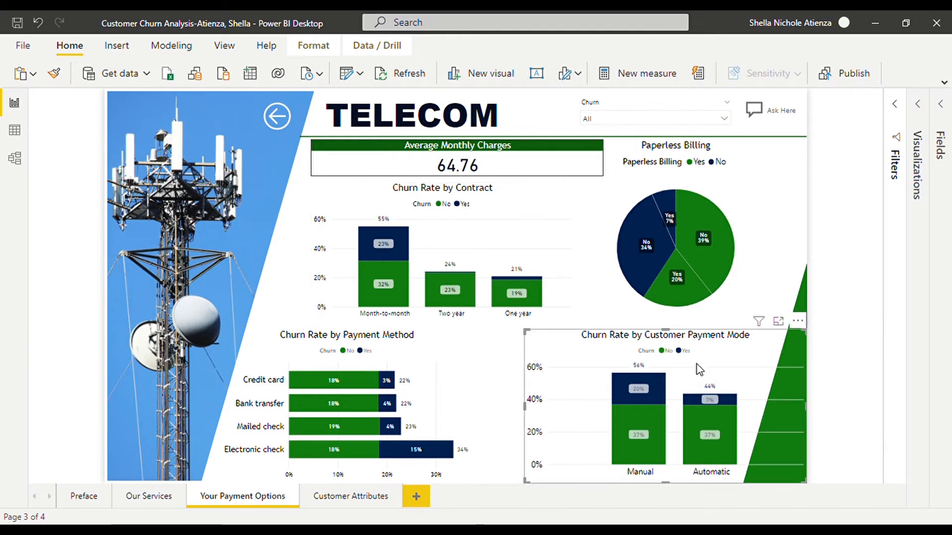
mouse_move(653, 484)
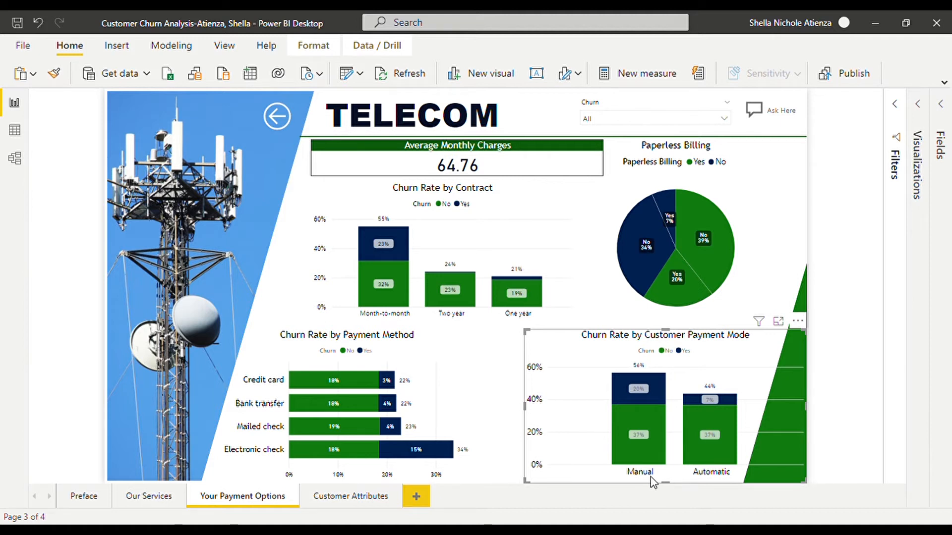
mouse_move(728, 487)
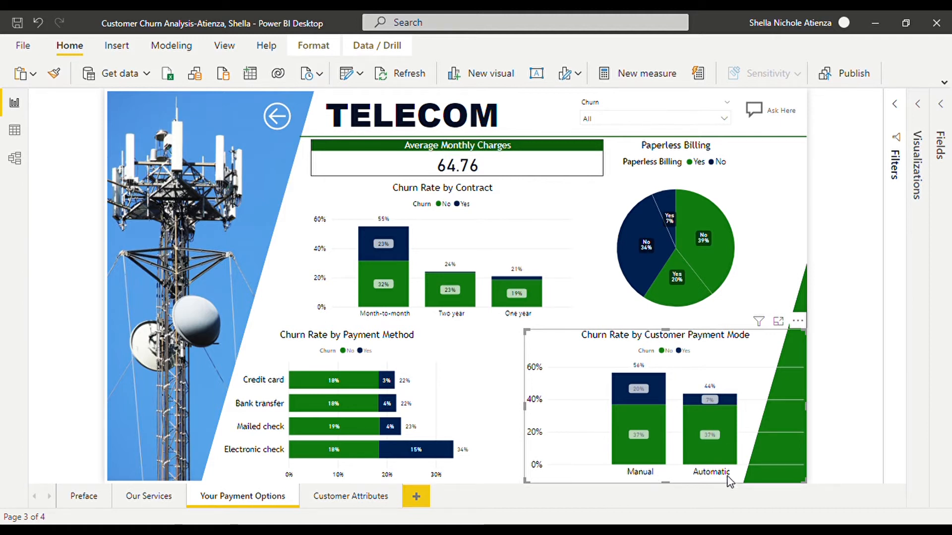
mouse_move(815, 170)
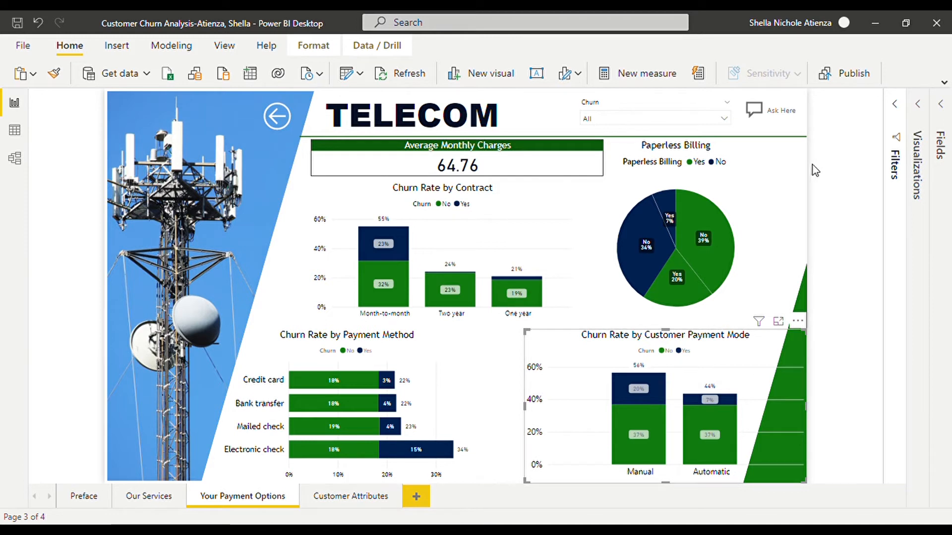
mouse_move(722, 190)
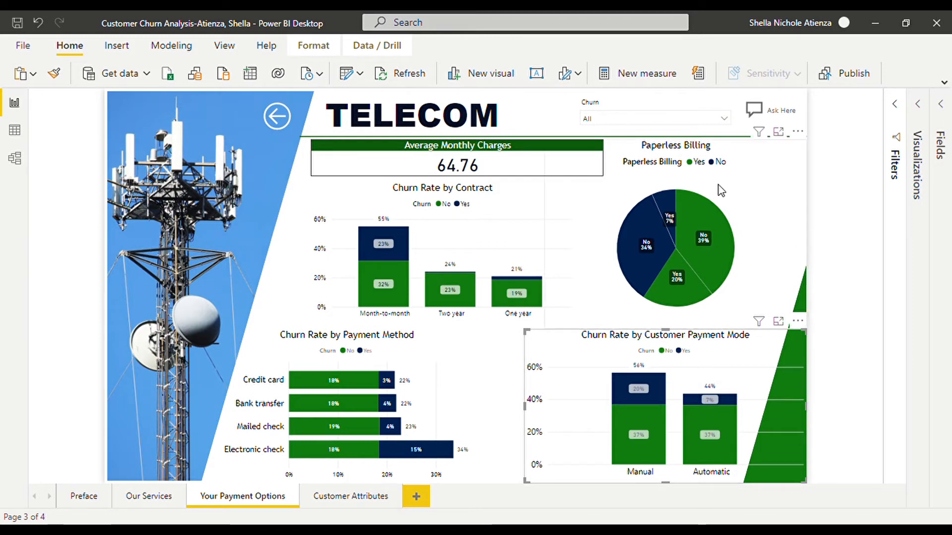
mouse_move(682, 291)
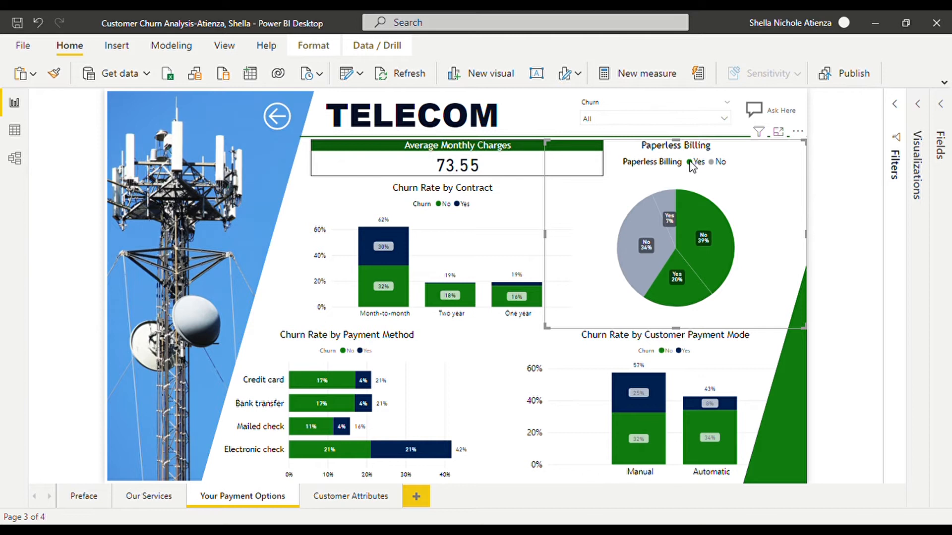
mouse_move(764, 197)
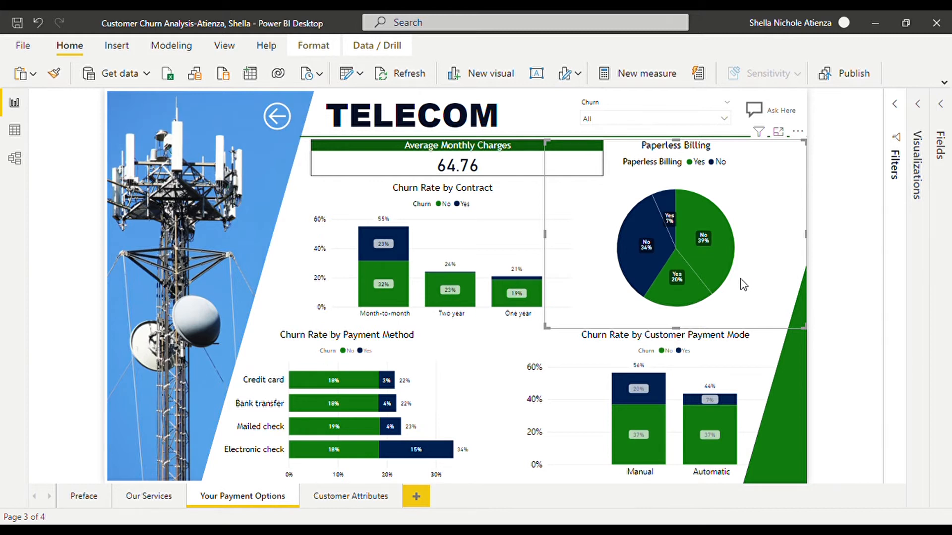
mouse_move(691, 302)
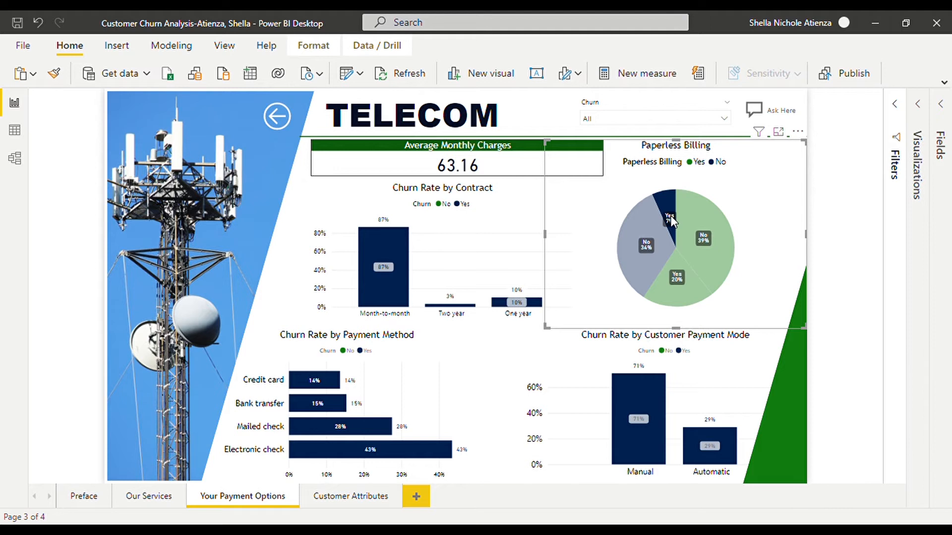
mouse_move(670, 218)
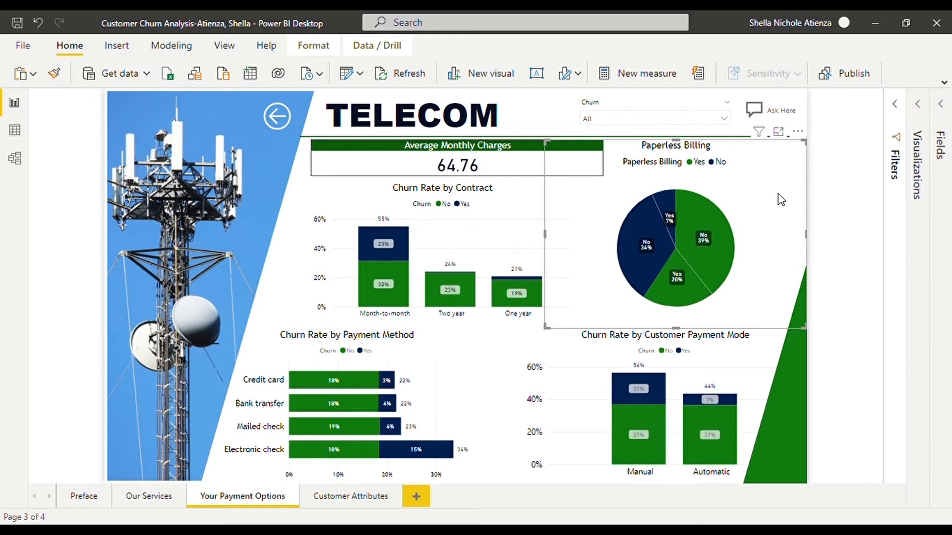
mouse_move(846, 106)
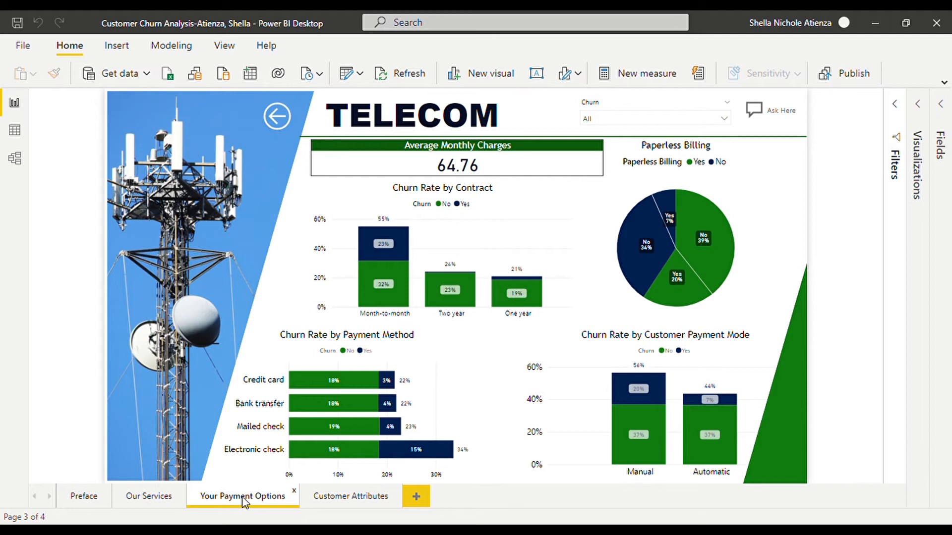
mouse_move(345, 517)
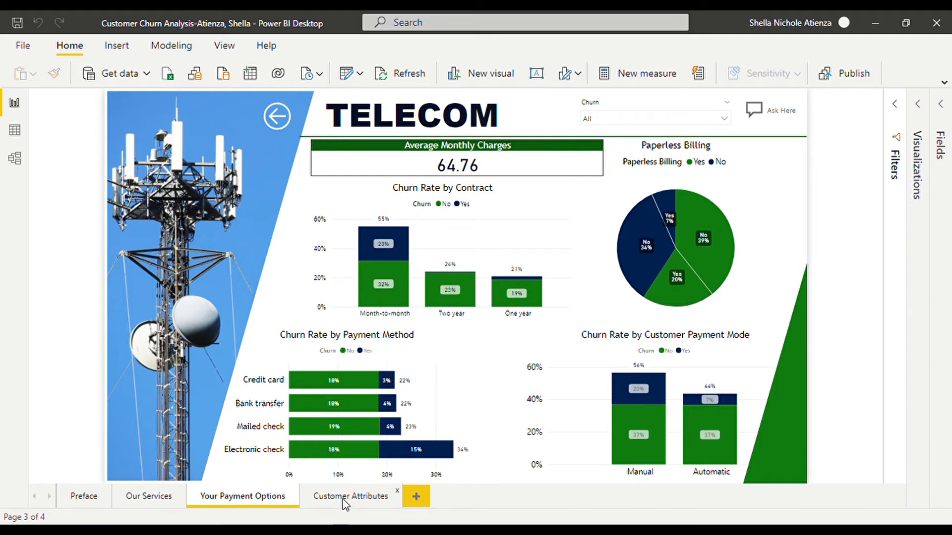
- Show Customer Attributes and select the Customer Count (7043) and 27% churn cards
left_click(350, 496)
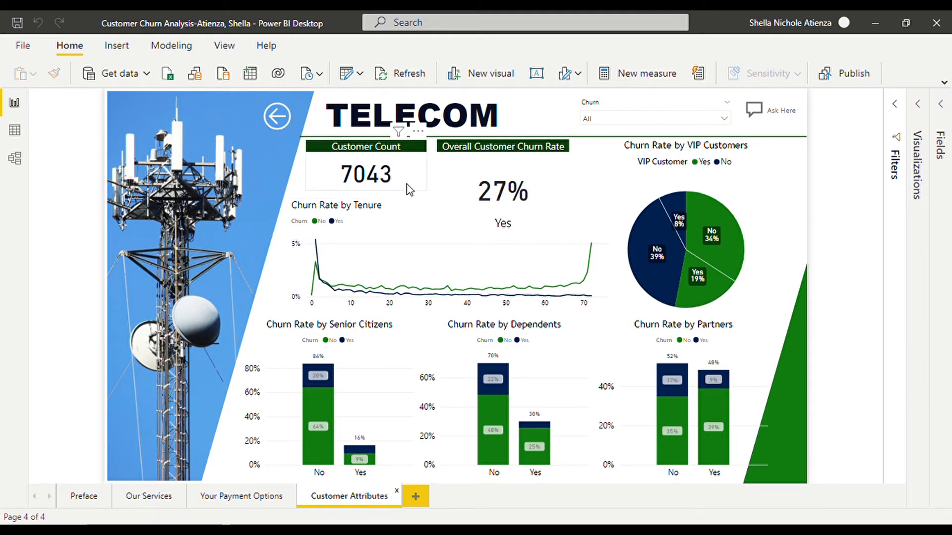
left_click(365, 173)
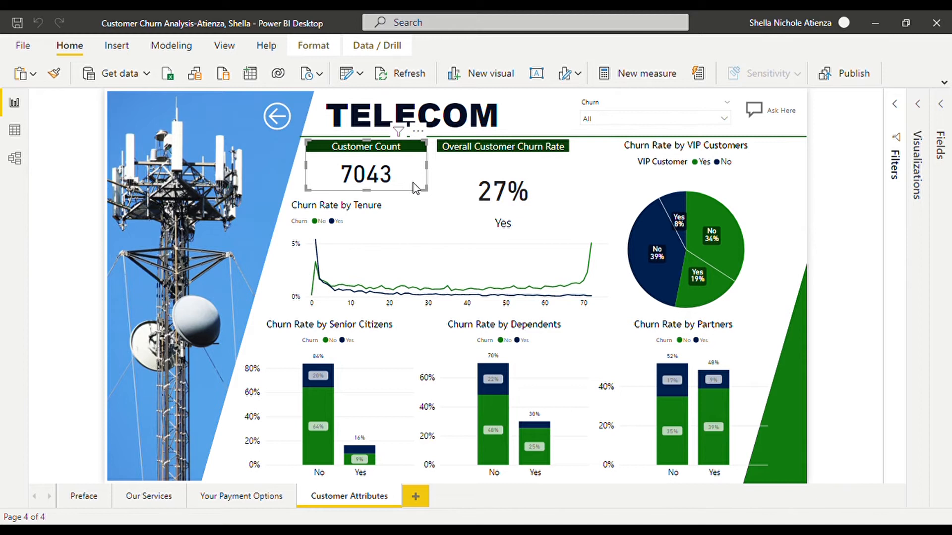
left_click(503, 188)
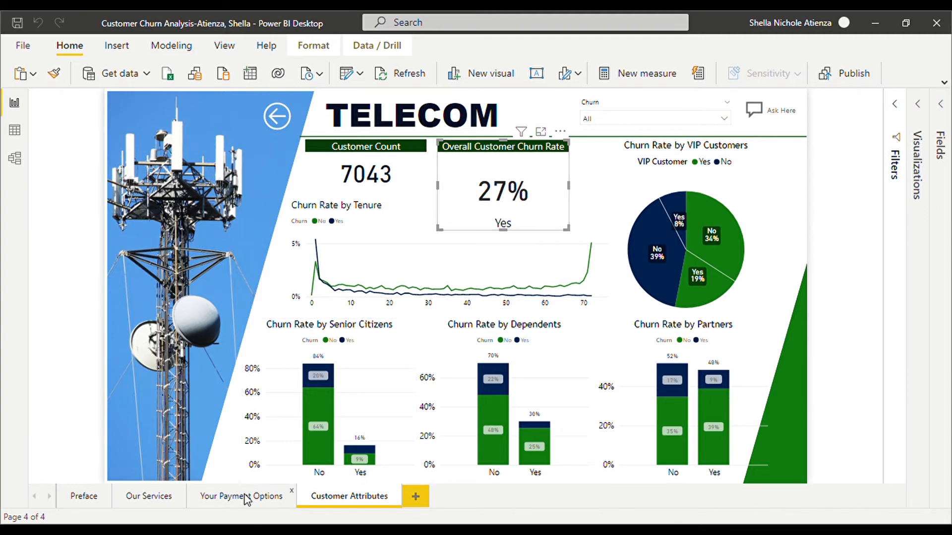
left_click(243, 497)
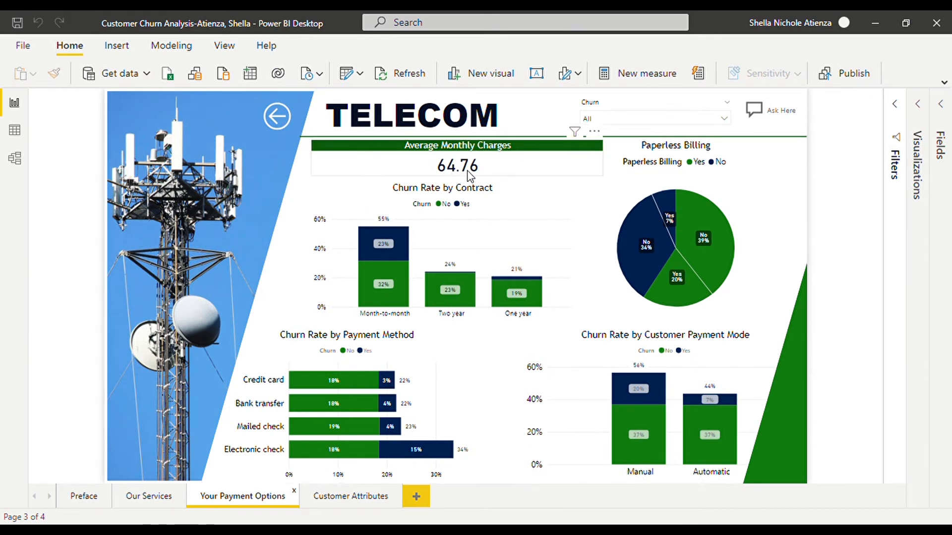
mouse_move(476, 176)
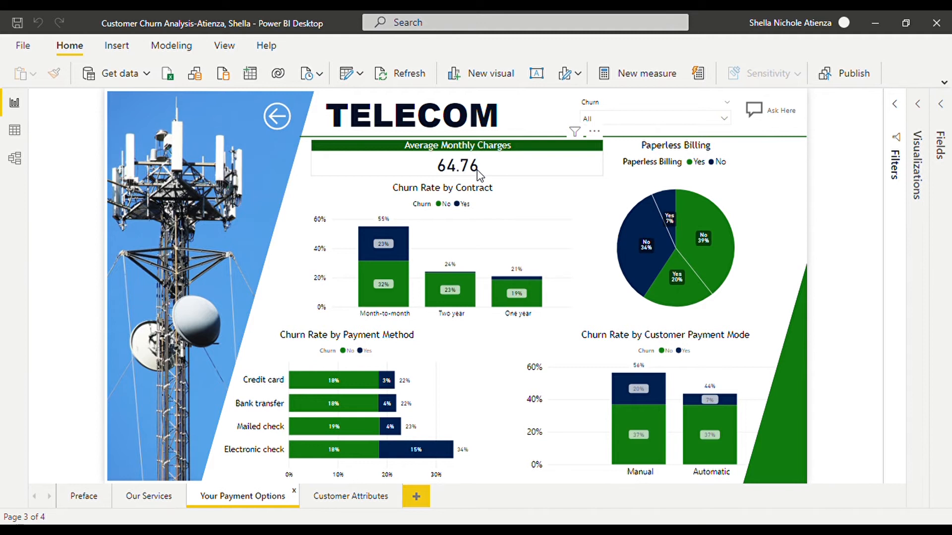
mouse_move(463, 170)
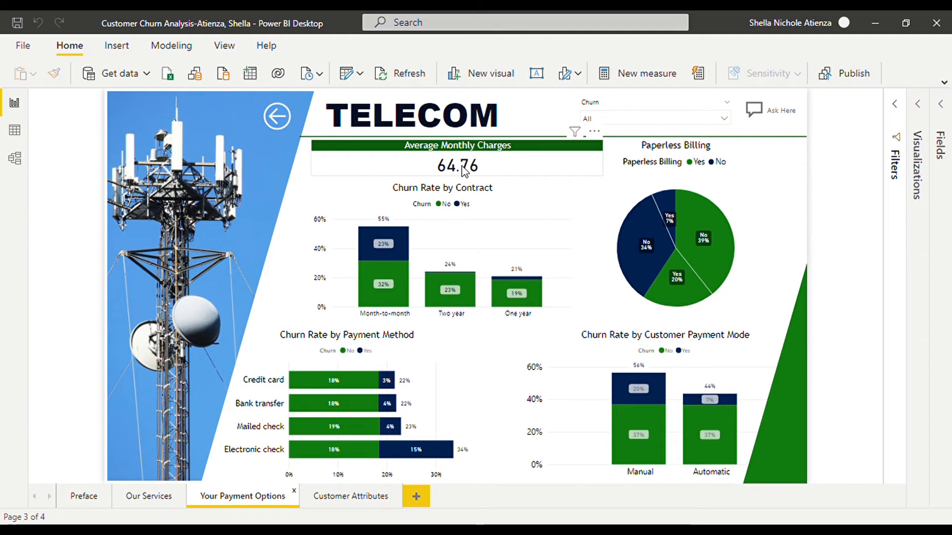
mouse_move(466, 166)
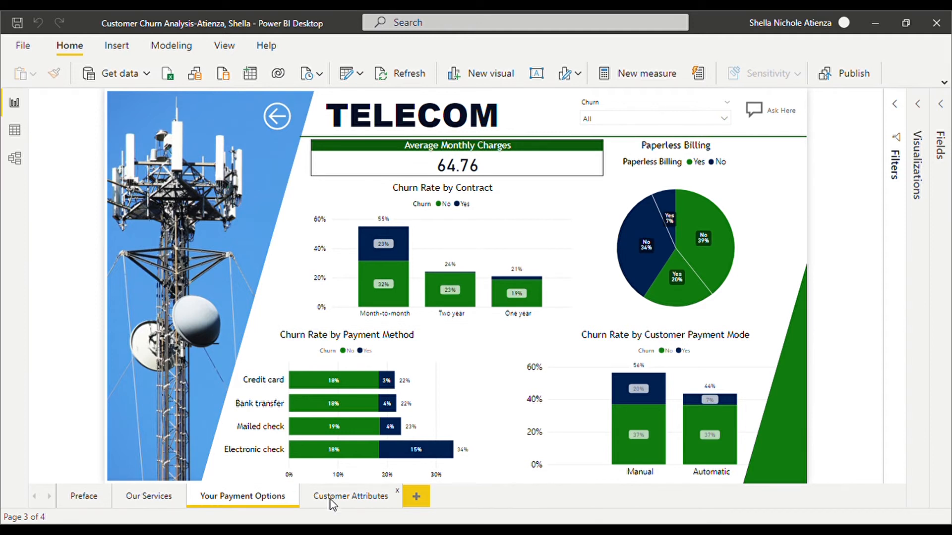
left_click(350, 497)
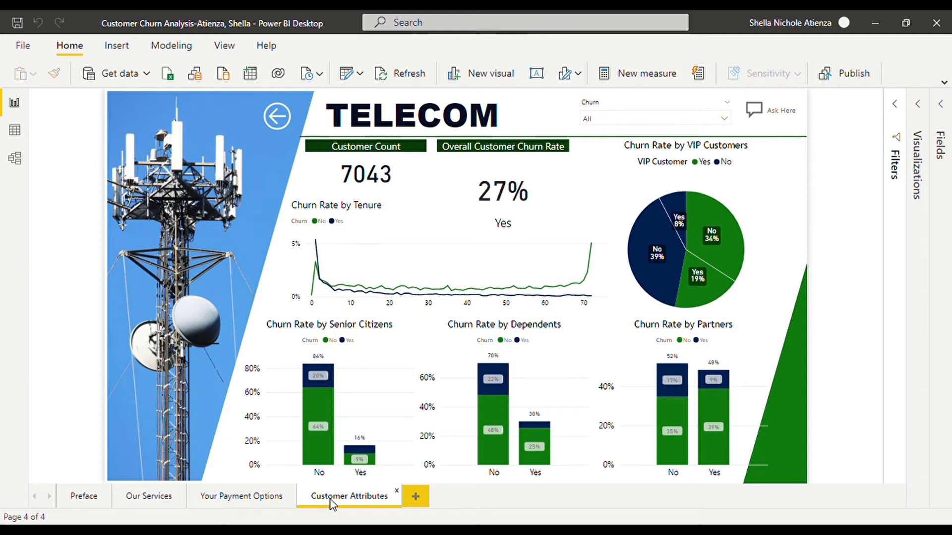
mouse_move(749, 224)
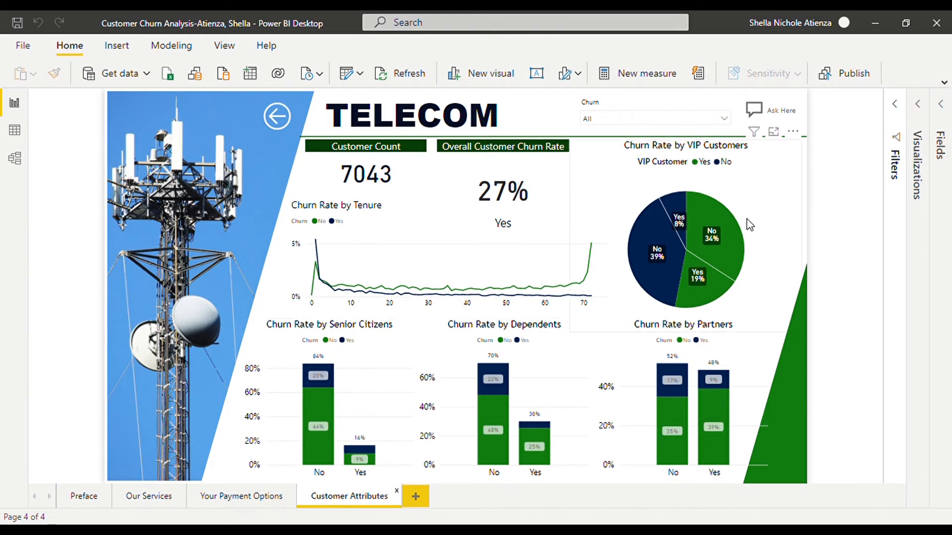
mouse_move(754, 217)
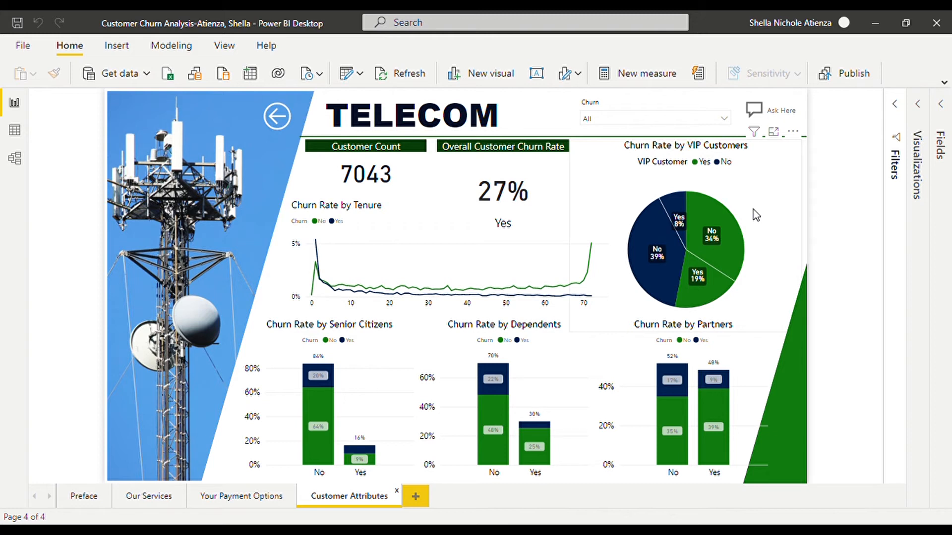
mouse_move(720, 275)
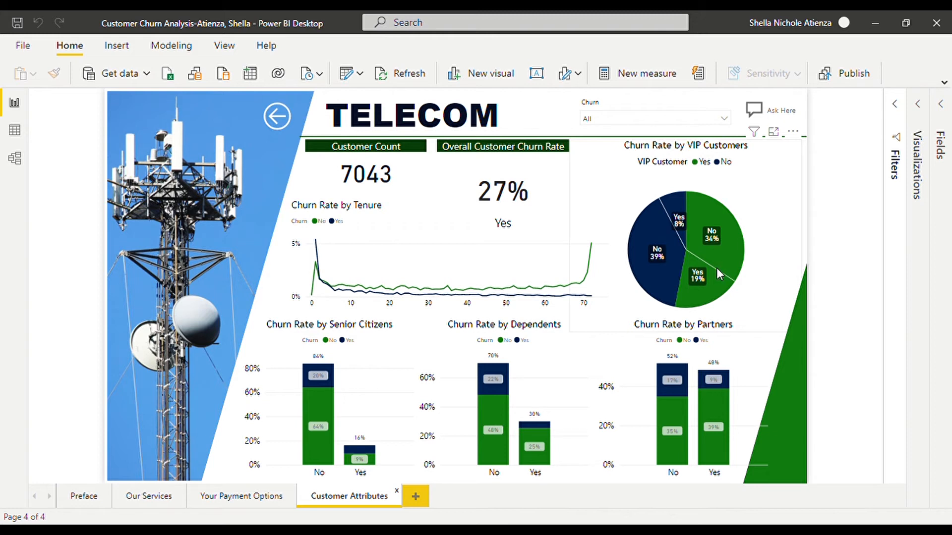
left_click(698, 276)
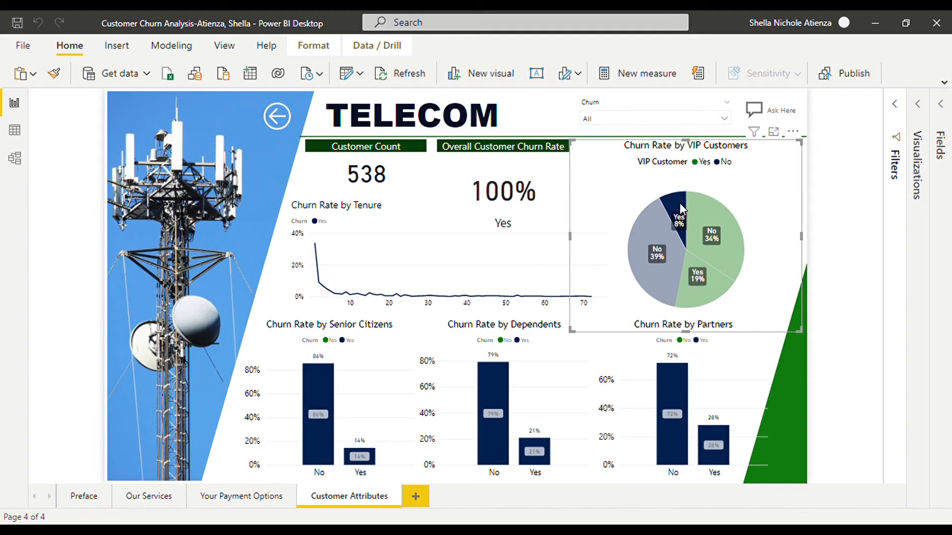
mouse_move(714, 291)
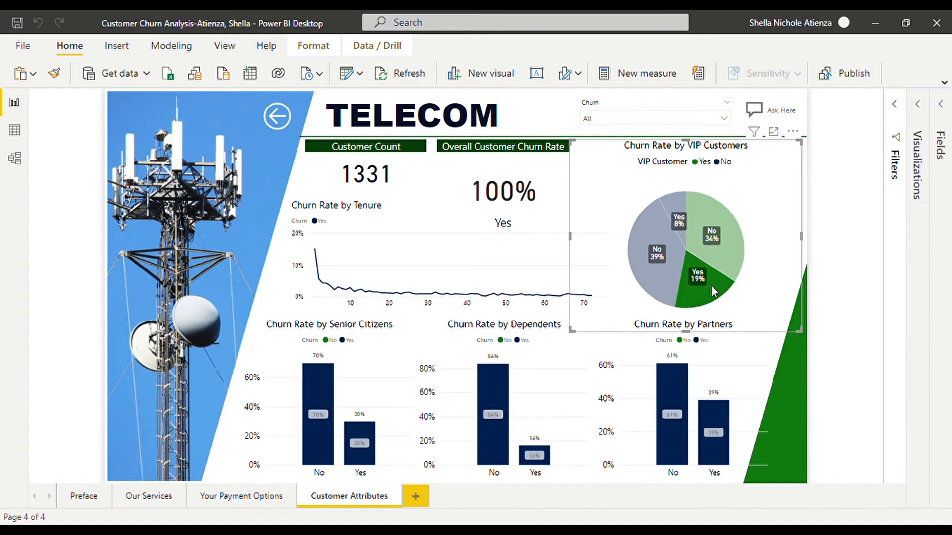
mouse_move(794, 277)
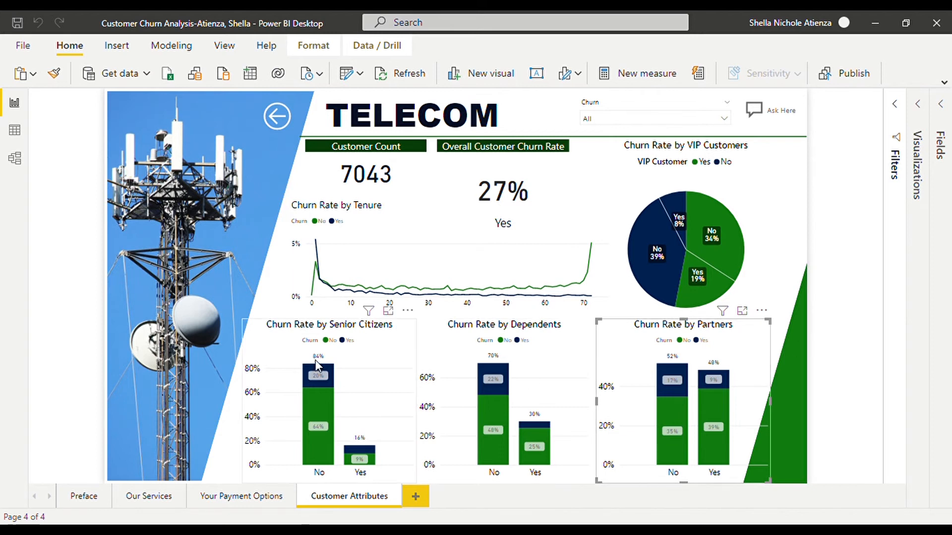
mouse_move(381, 338)
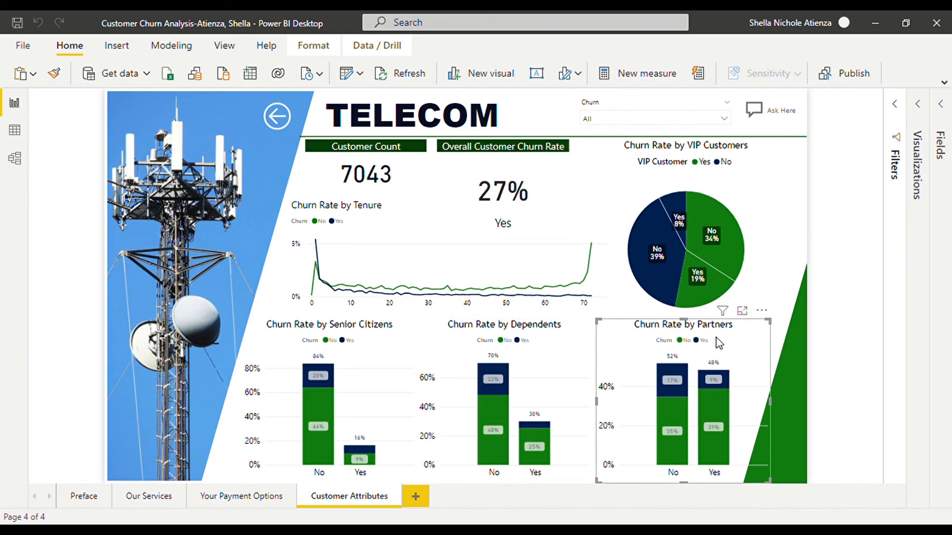
mouse_move(747, 342)
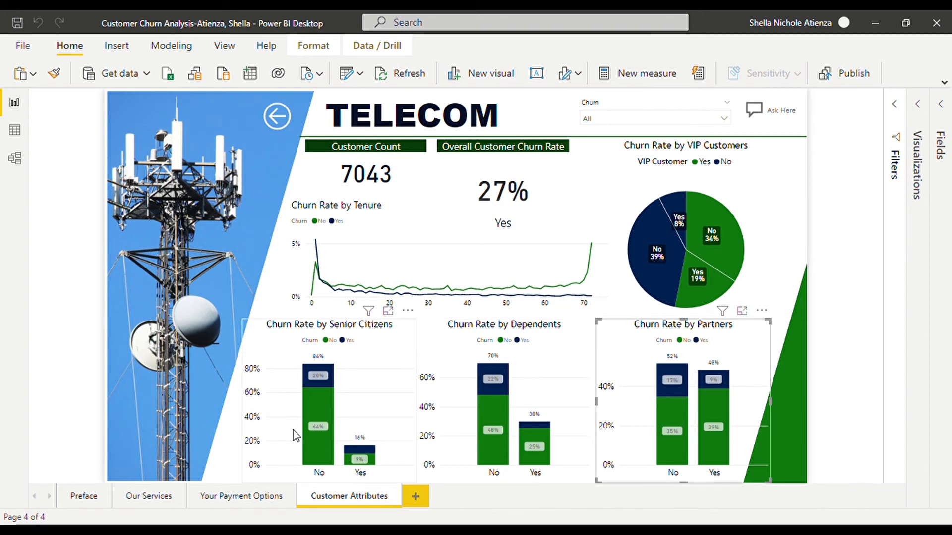
mouse_move(362, 448)
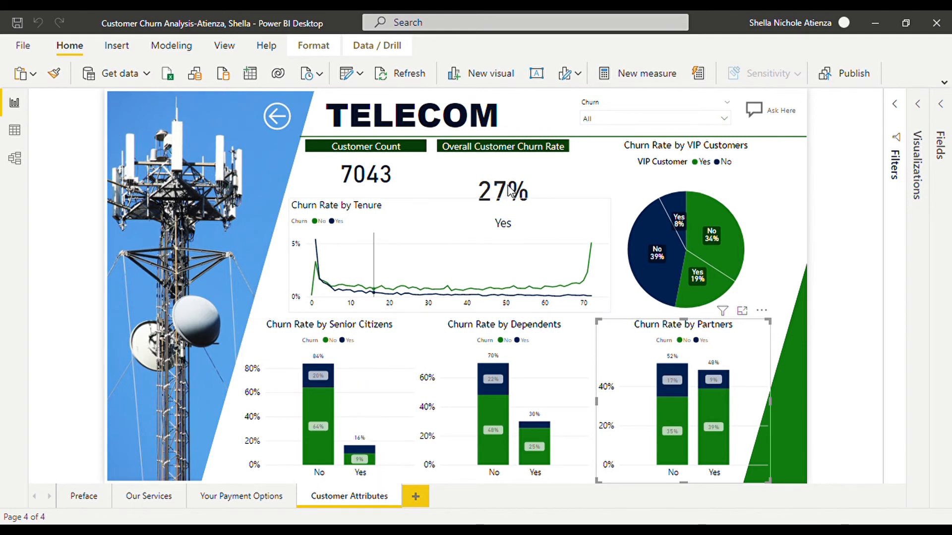
mouse_move(546, 344)
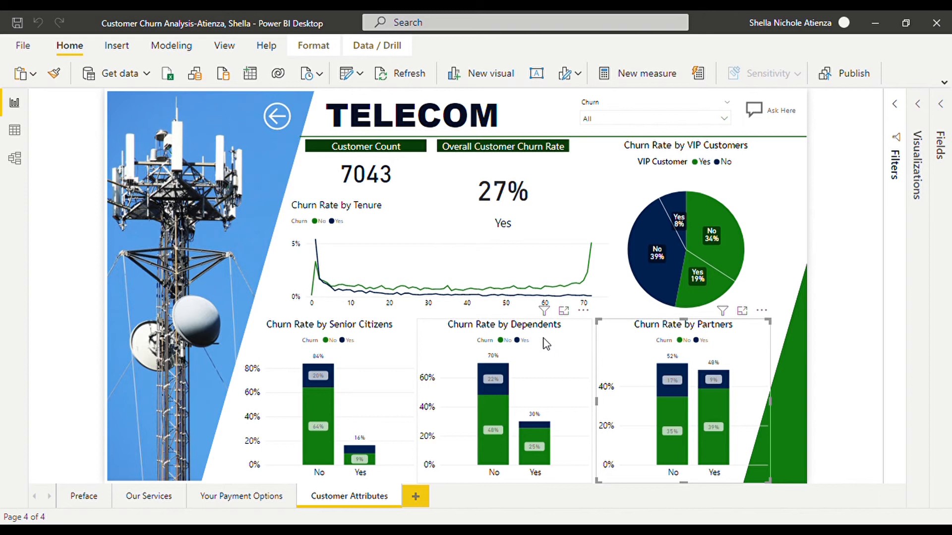
mouse_move(720, 355)
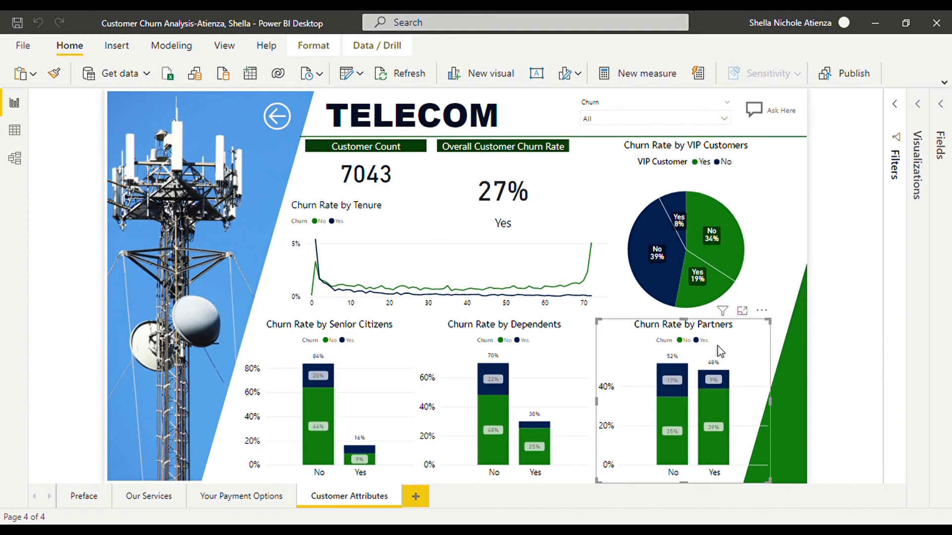
mouse_move(546, 254)
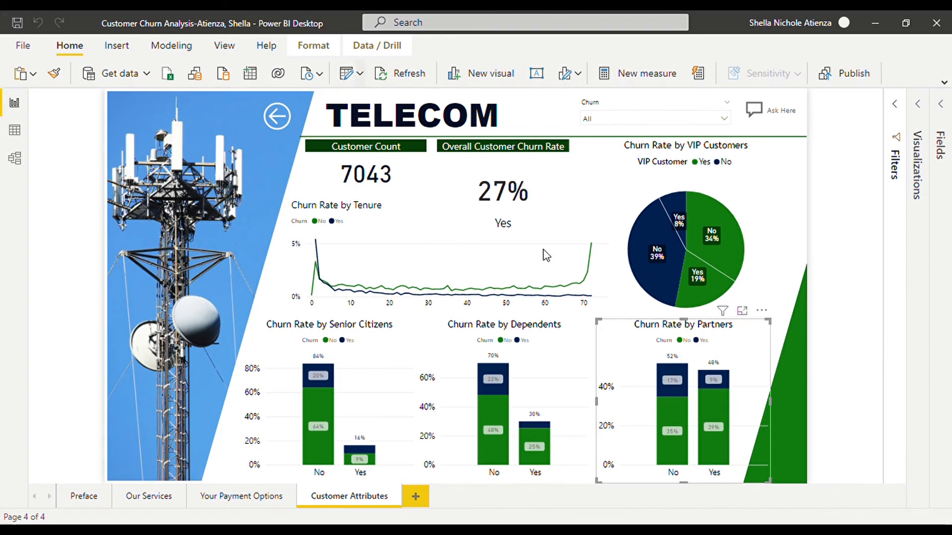
mouse_move(359, 457)
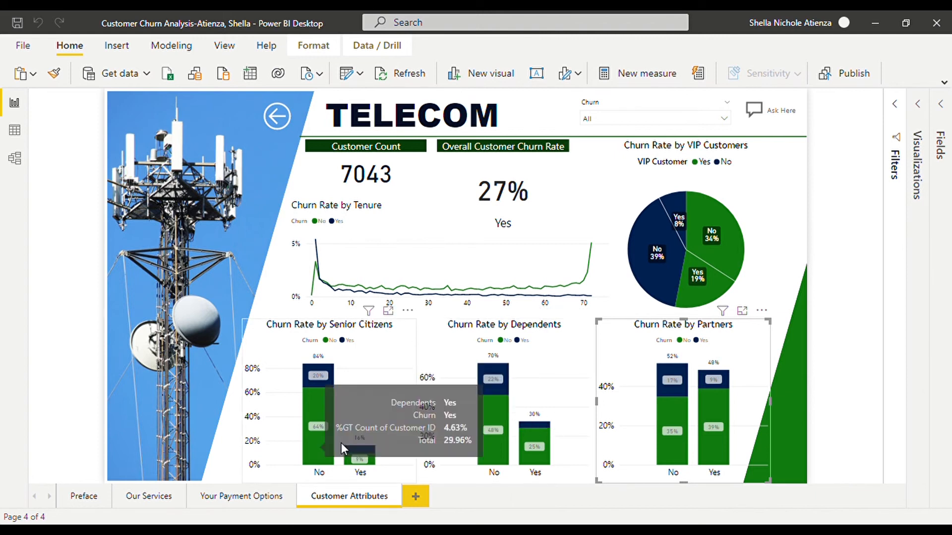
mouse_move(668, 396)
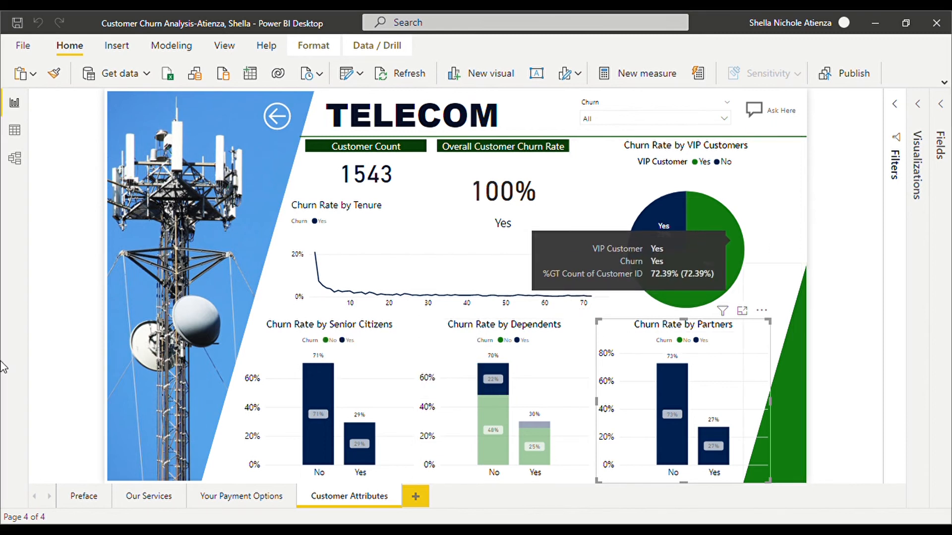
mouse_move(791, 357)
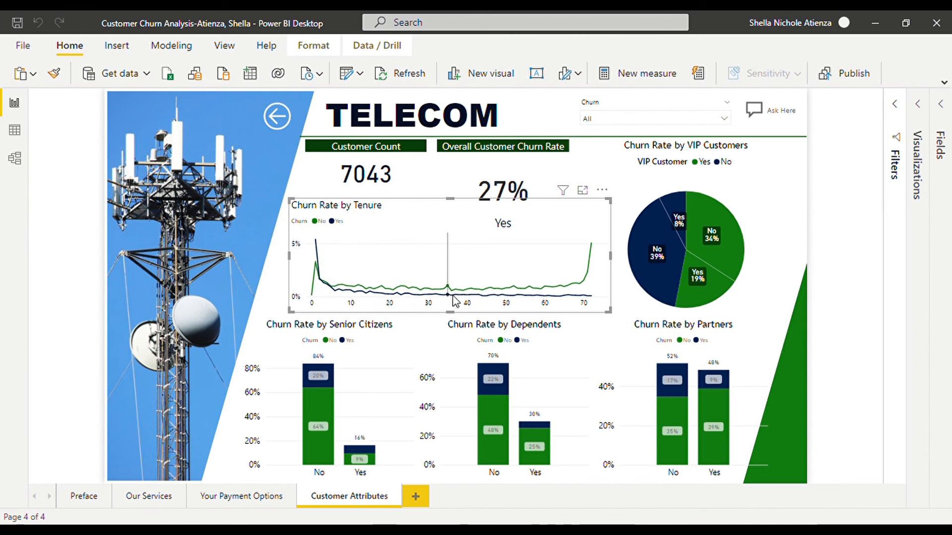
mouse_move(581, 306)
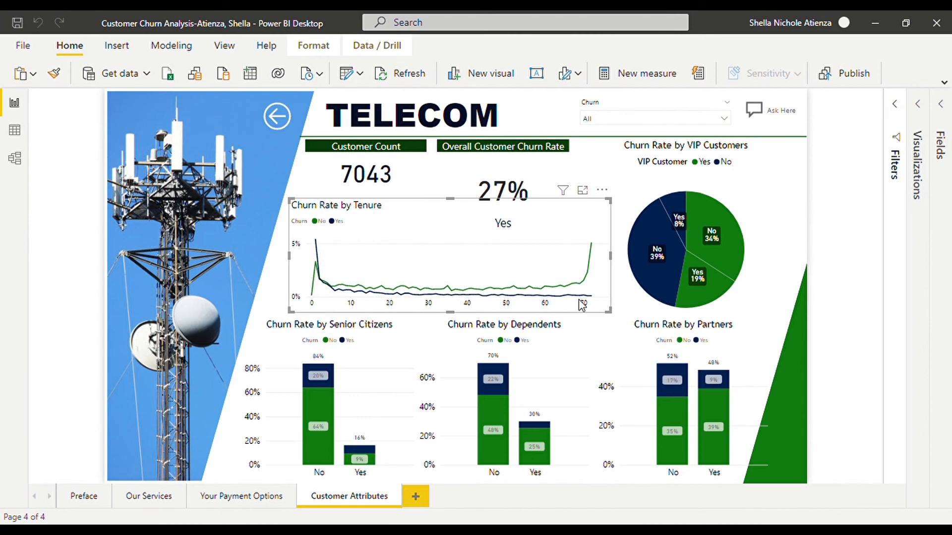
mouse_move(590, 304)
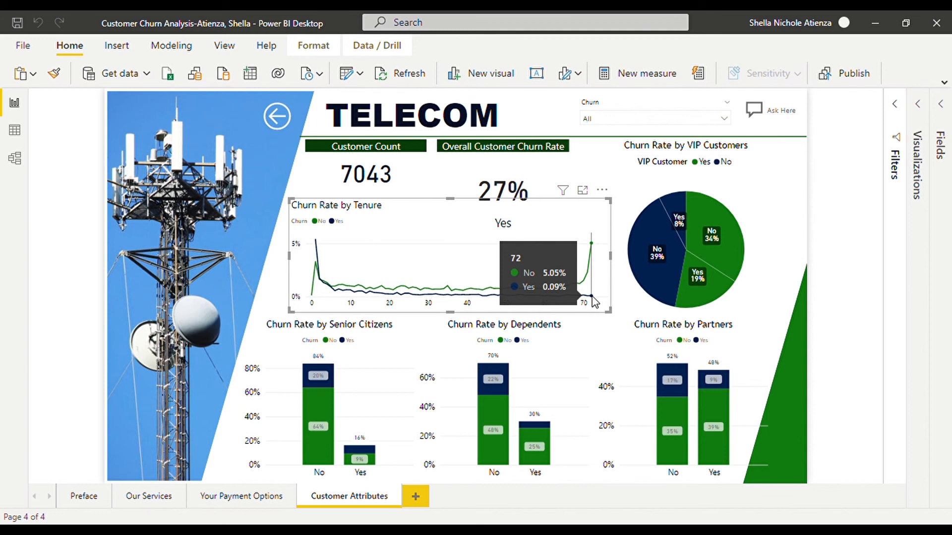
mouse_move(359, 304)
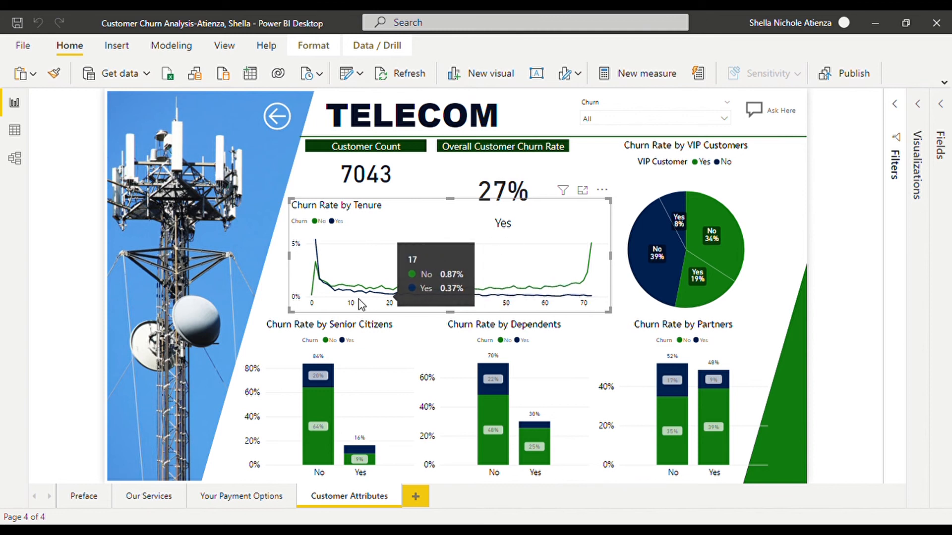
mouse_move(323, 292)
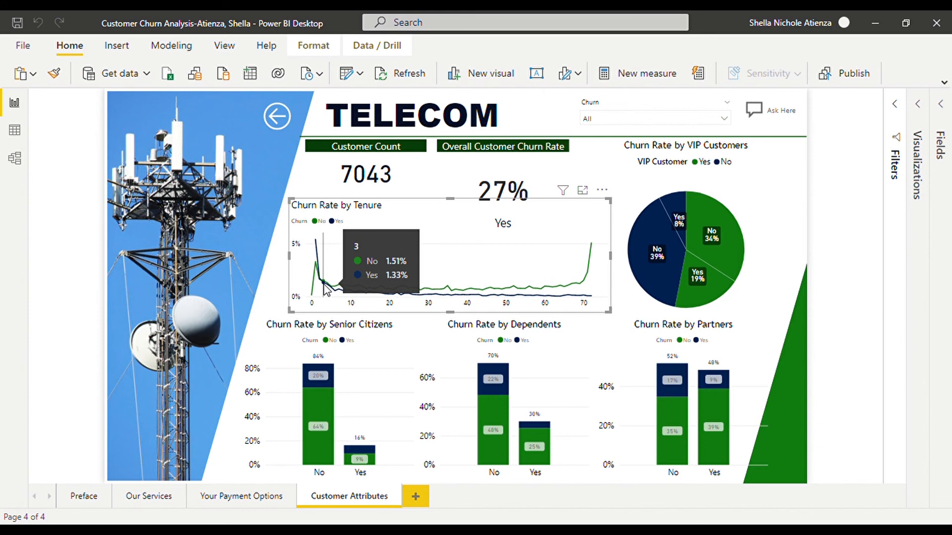
mouse_move(328, 294)
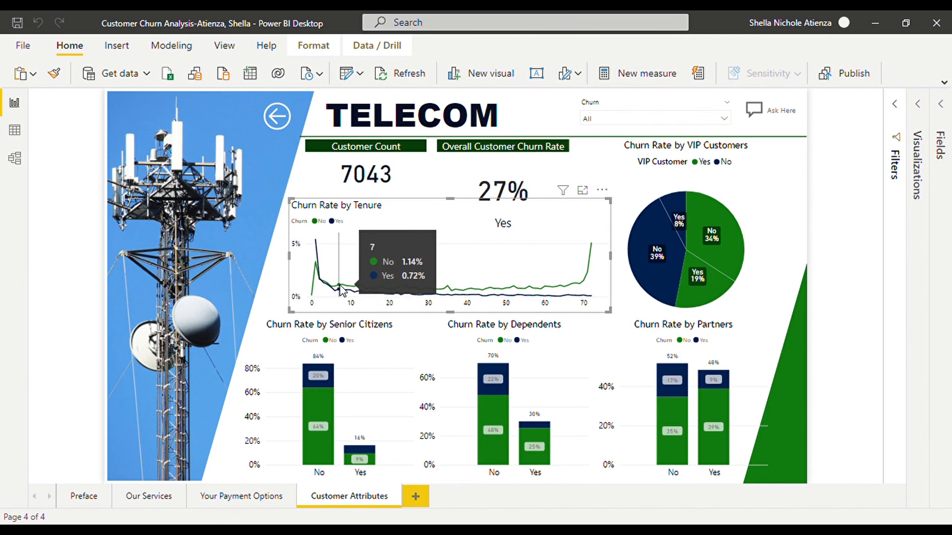
mouse_move(350, 300)
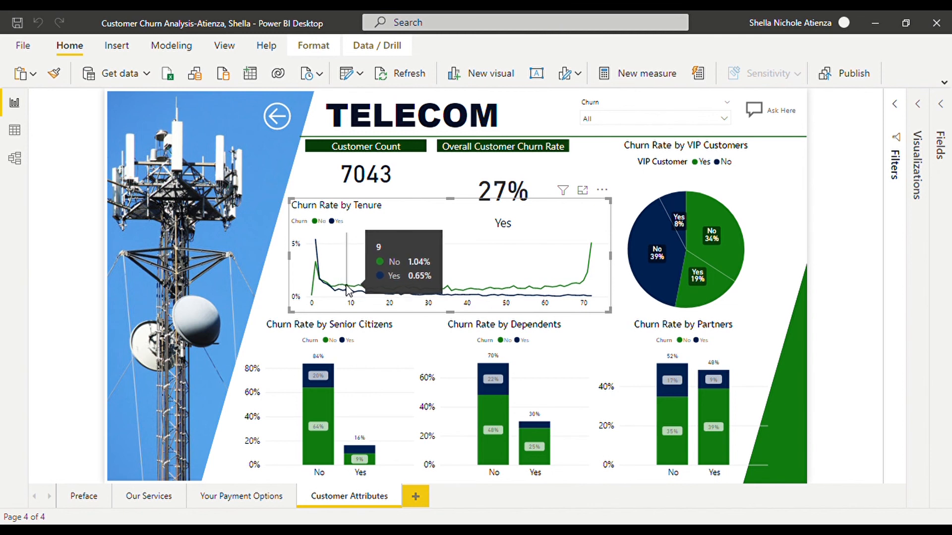
mouse_move(586, 295)
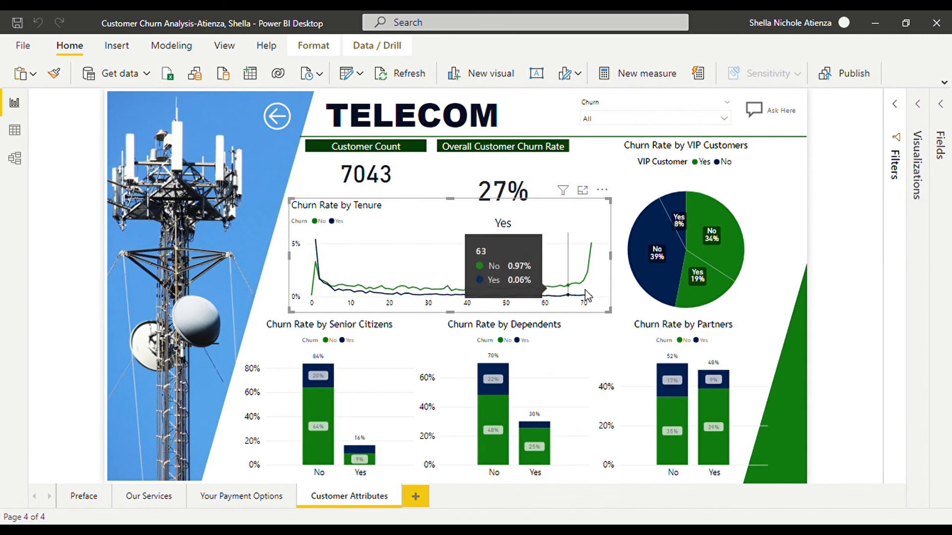
mouse_move(432, 271)
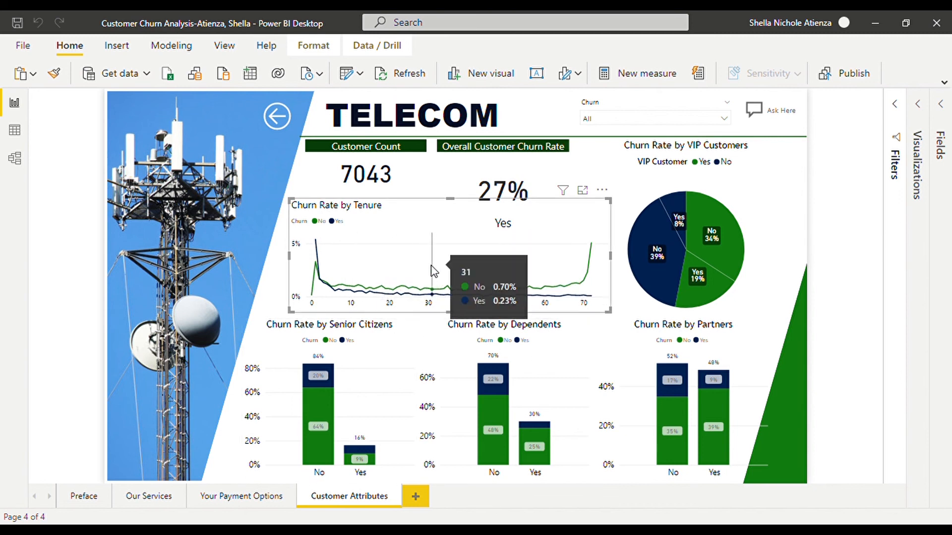
mouse_move(609, 288)
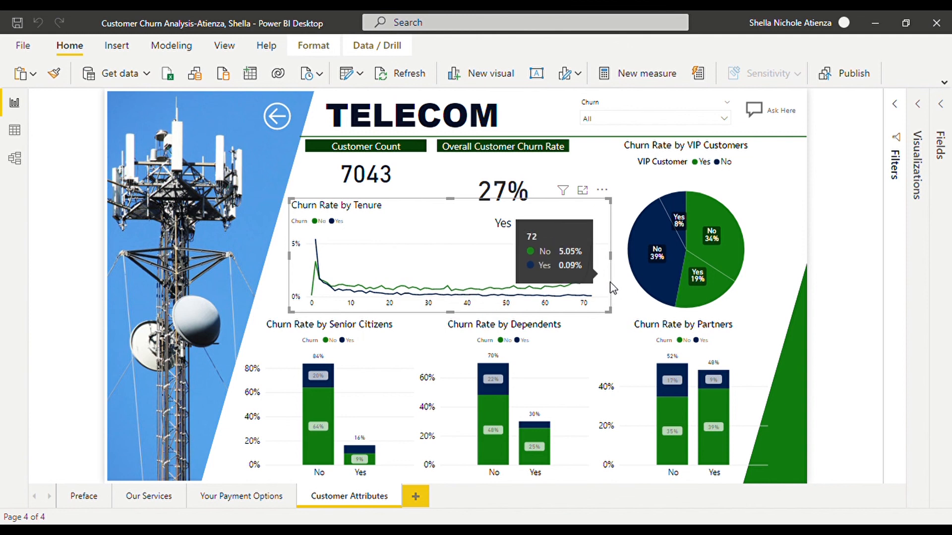
mouse_move(416, 294)
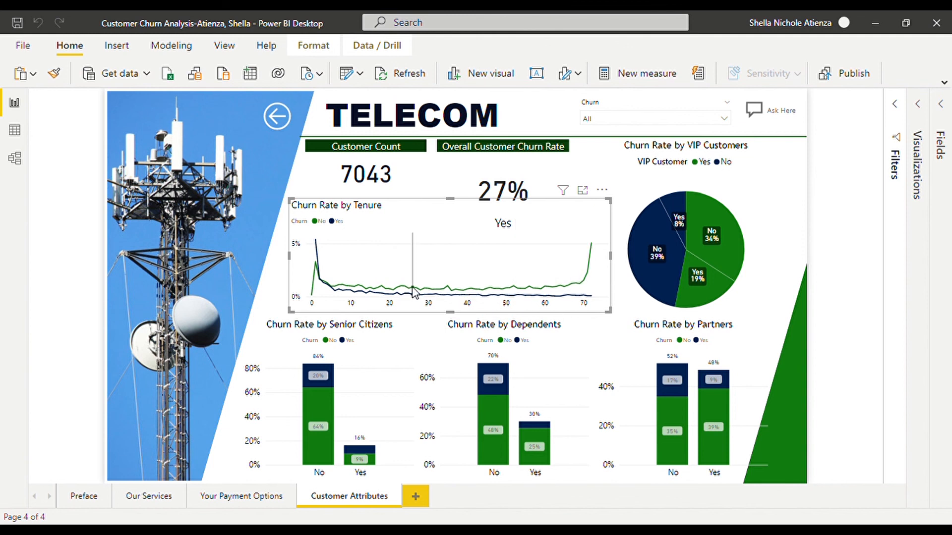
mouse_move(414, 293)
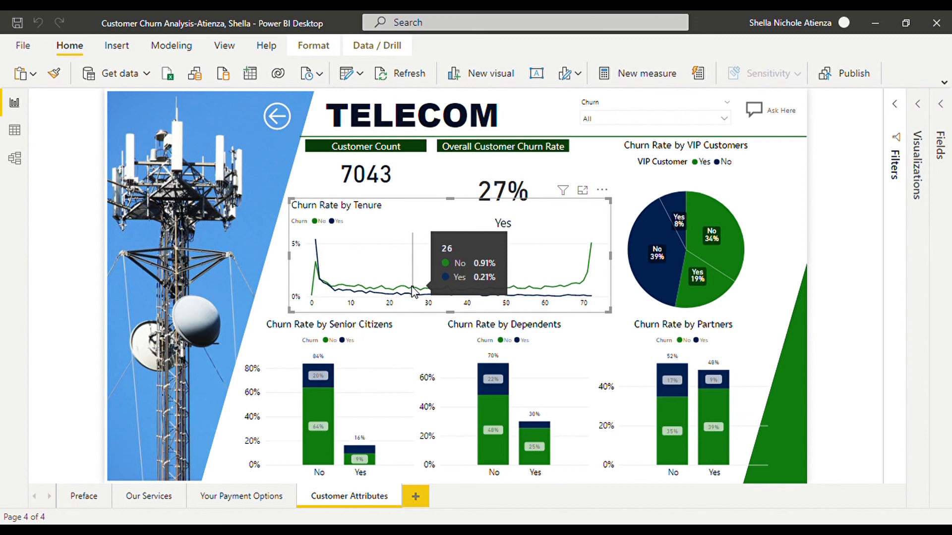
mouse_move(591, 300)
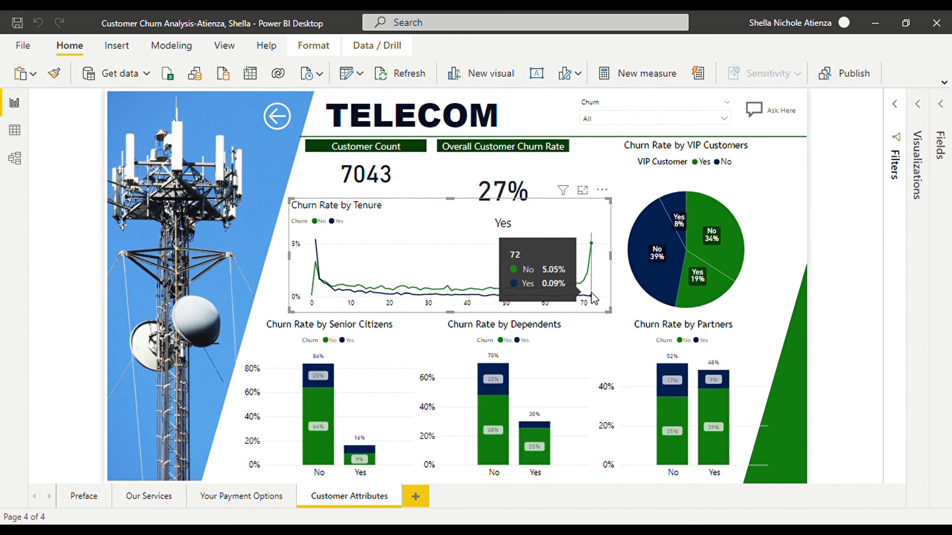
mouse_move(395, 298)
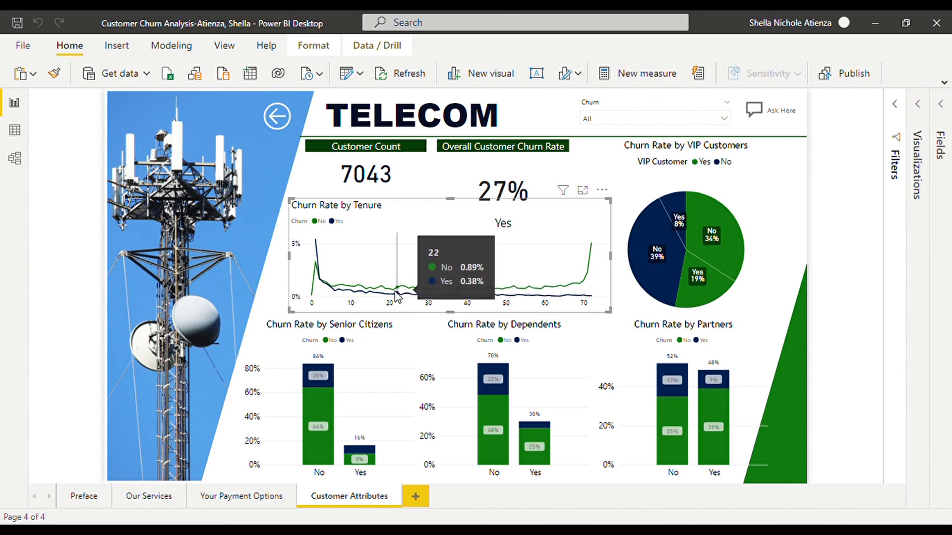
mouse_move(335, 305)
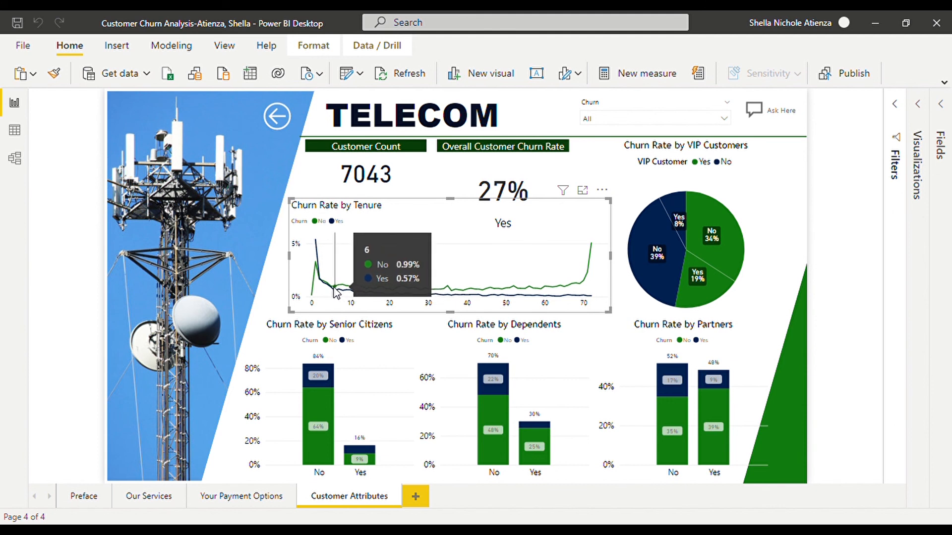
mouse_move(387, 289)
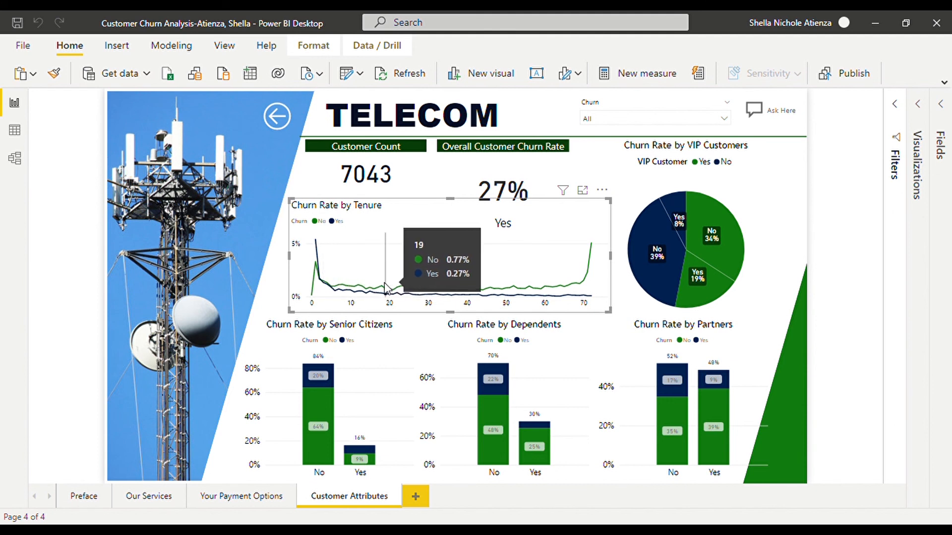